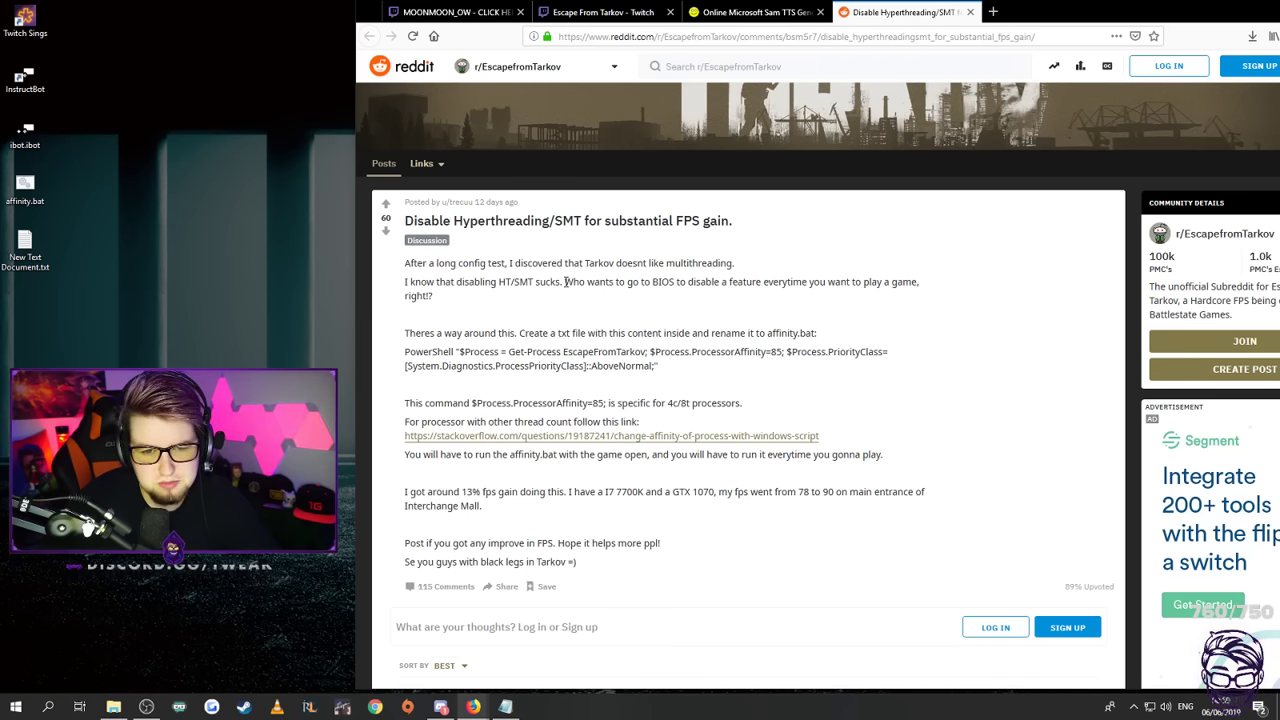
pyautogui.moveTo(710, 283)
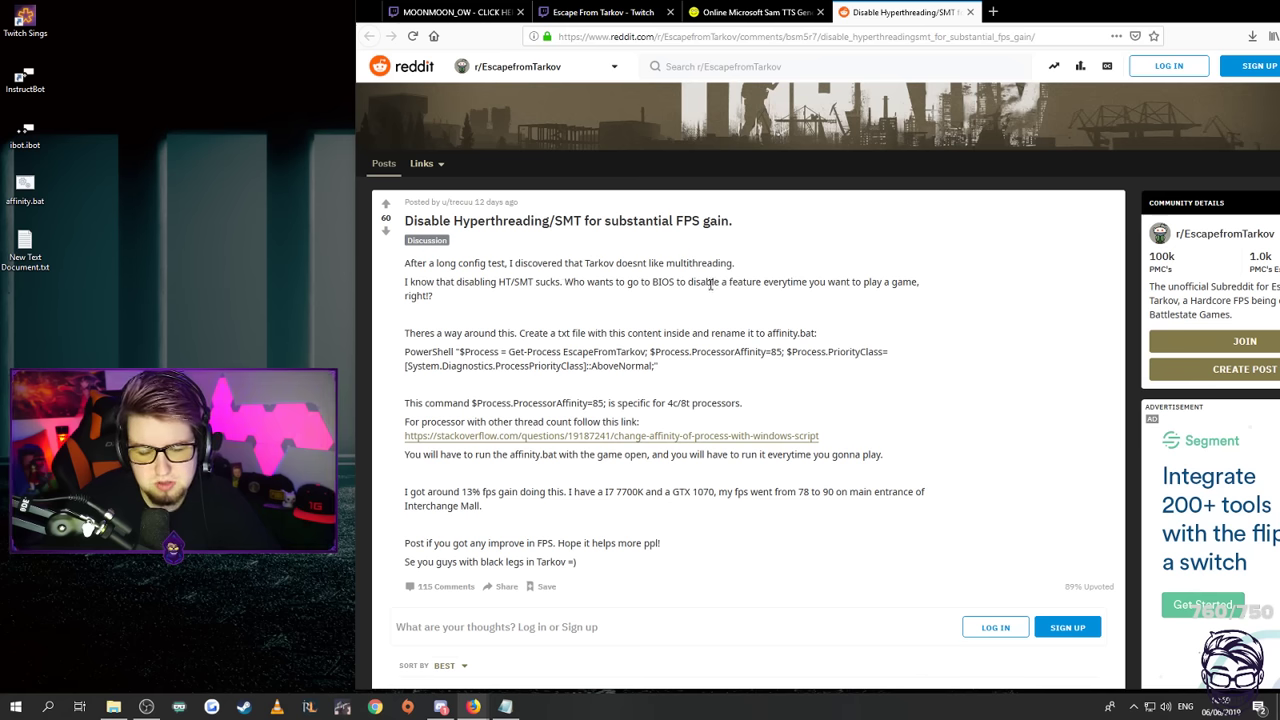
pyautogui.moveTo(600, 307)
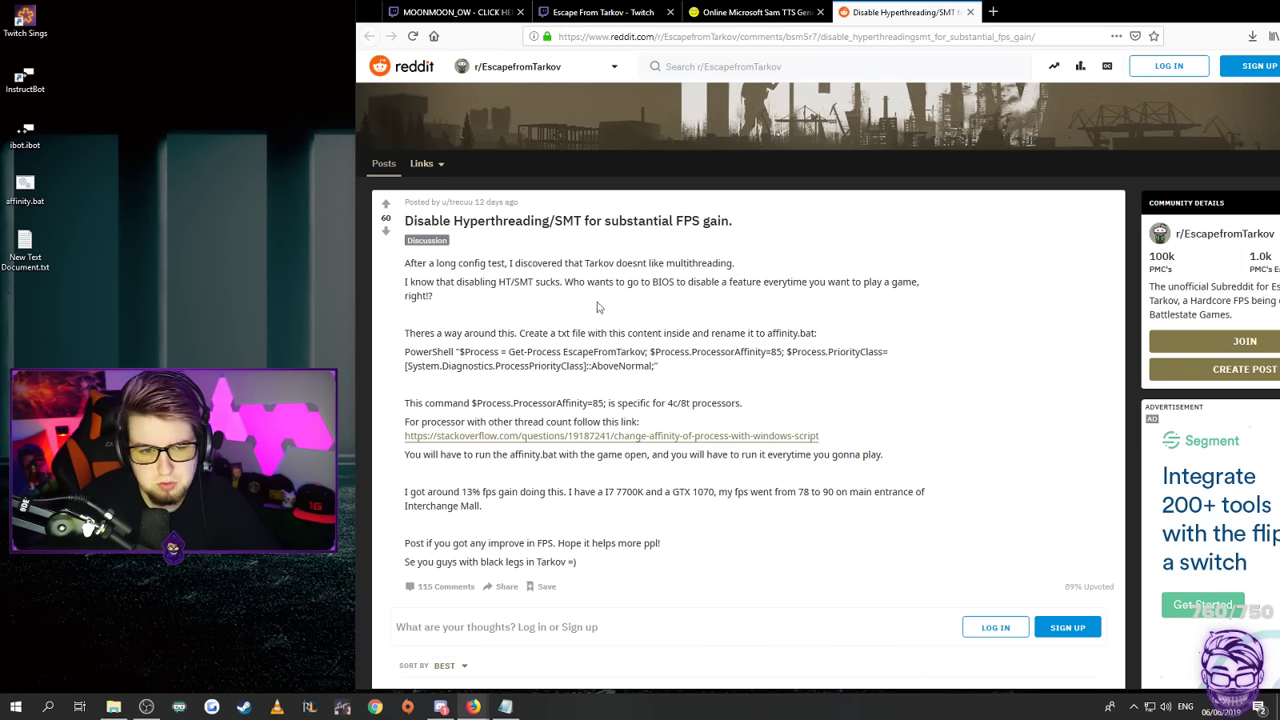
# Scroll the Reddit post and briefly highlight the author's FPS gain results
pyautogui.scroll(-3)
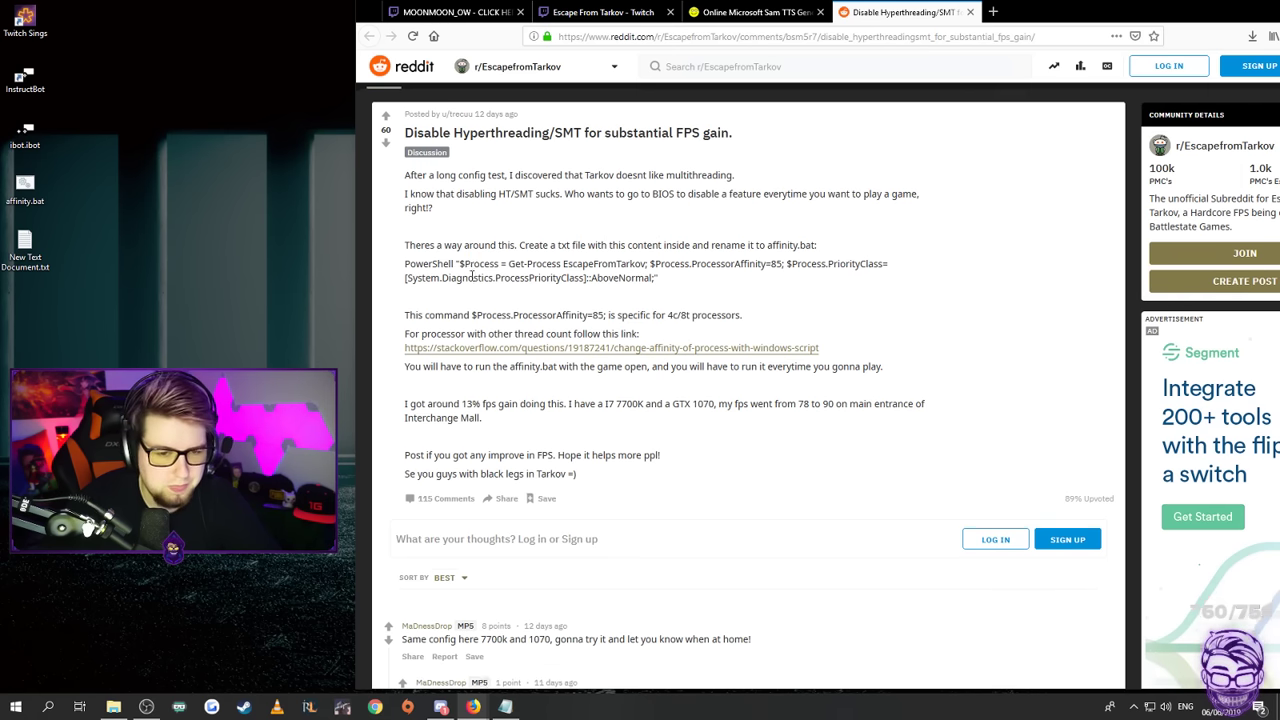
pyautogui.scroll(-3)
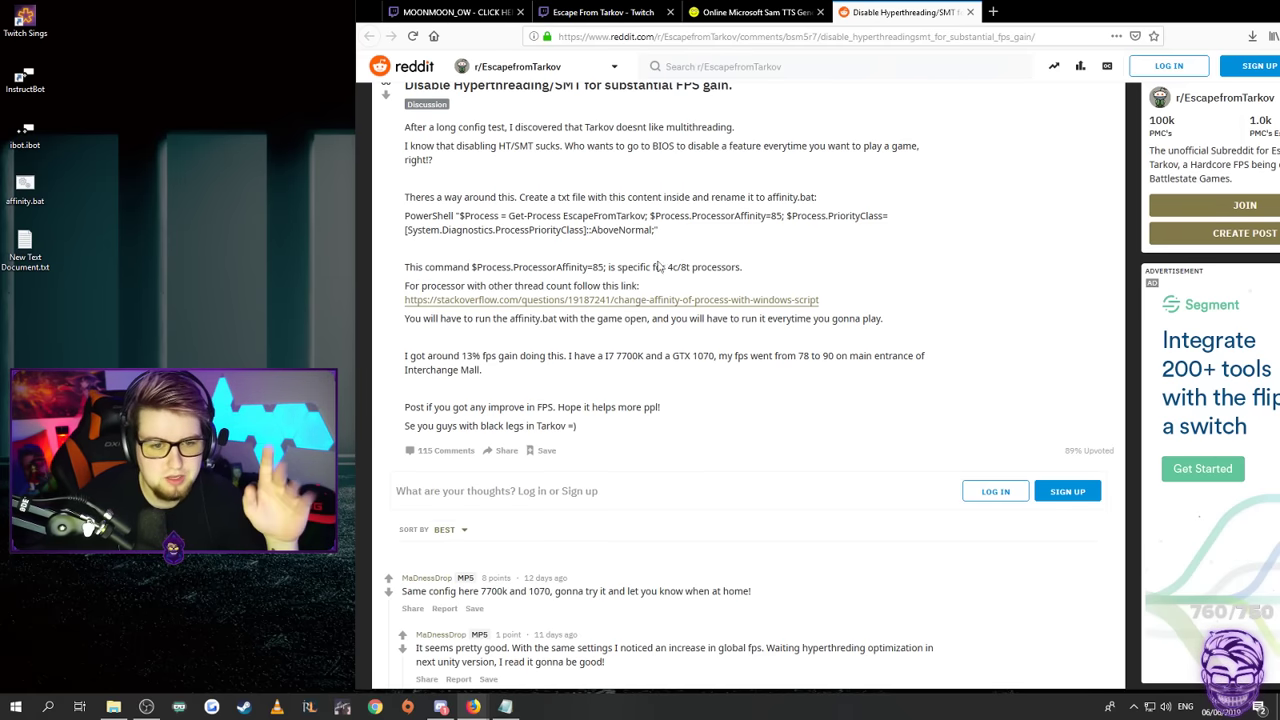
pyautogui.moveTo(483, 355); pyautogui.dragTo(481, 369)
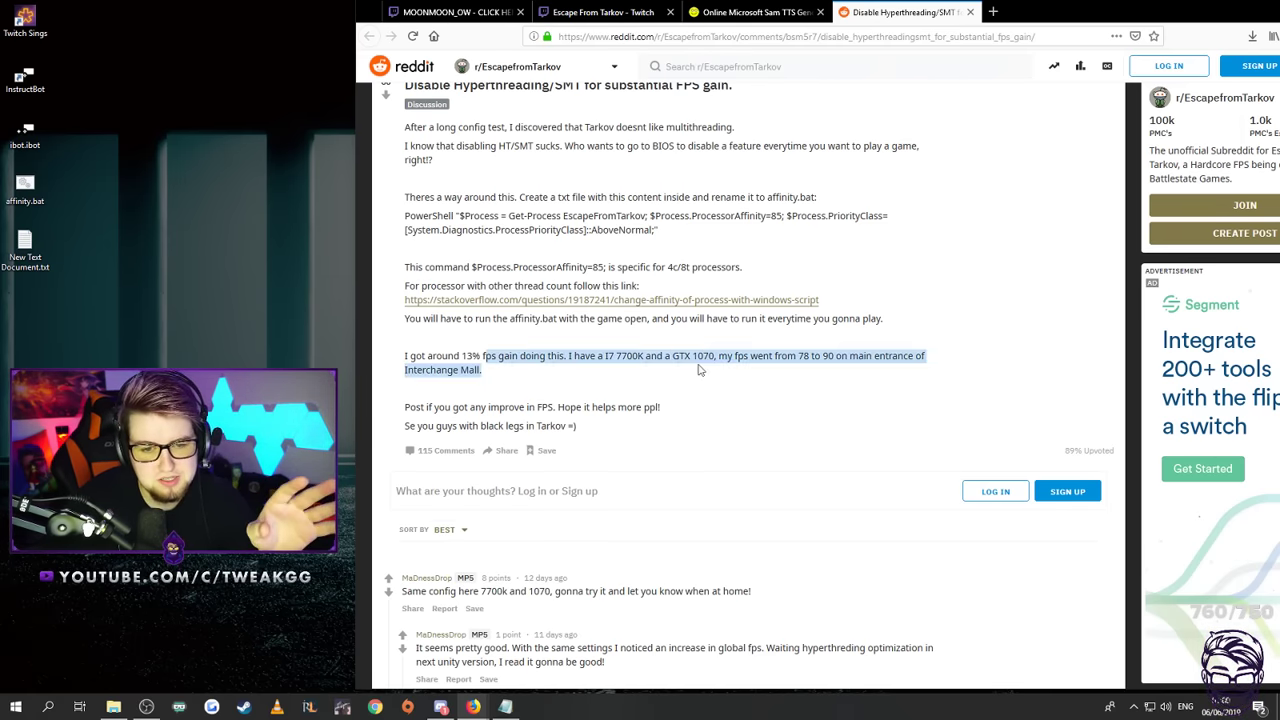
pyautogui.click(645, 378)
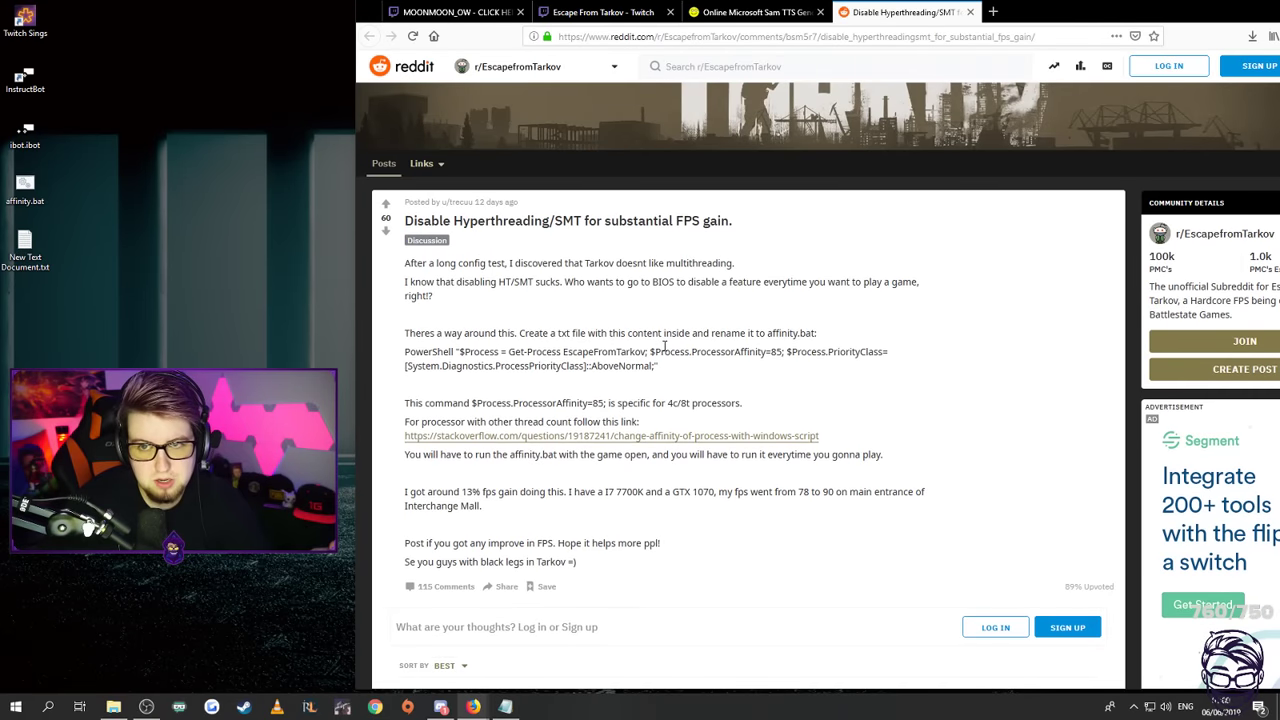
pyautogui.scroll(-3)
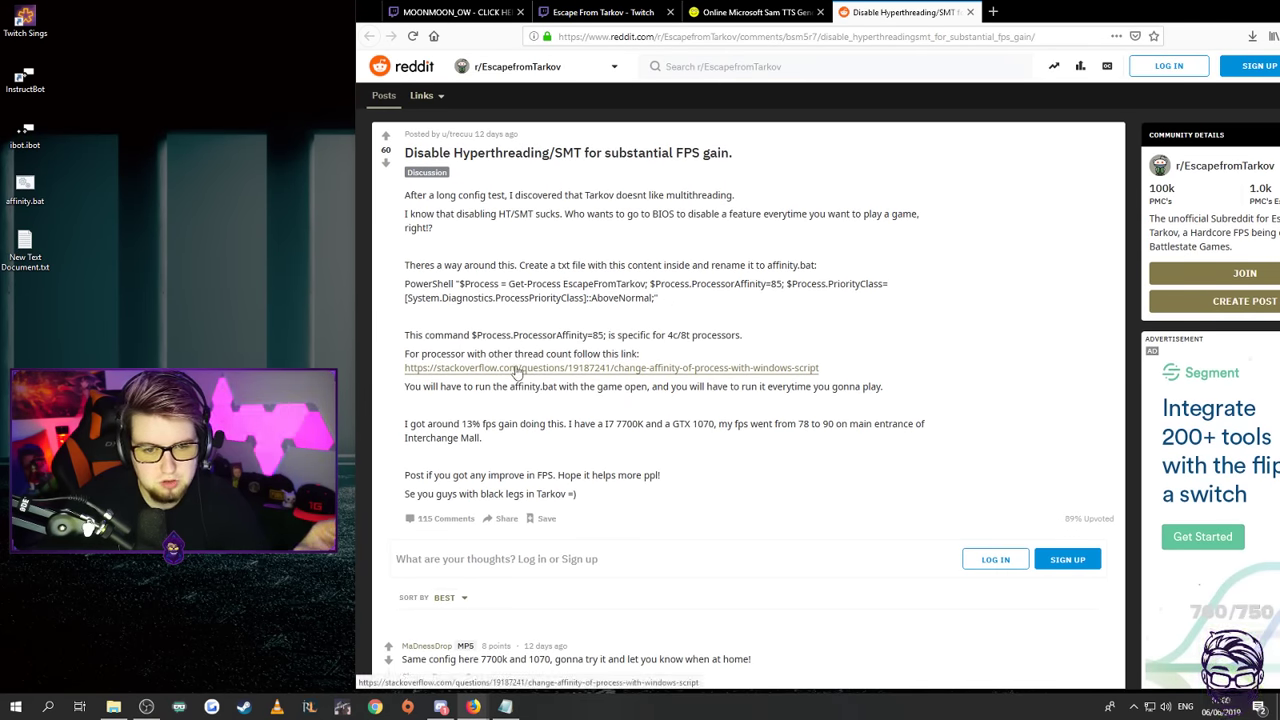
# Open the linked Stack Overflow affinity question, checking back on the Reddit post
pyautogui.click(610, 367)
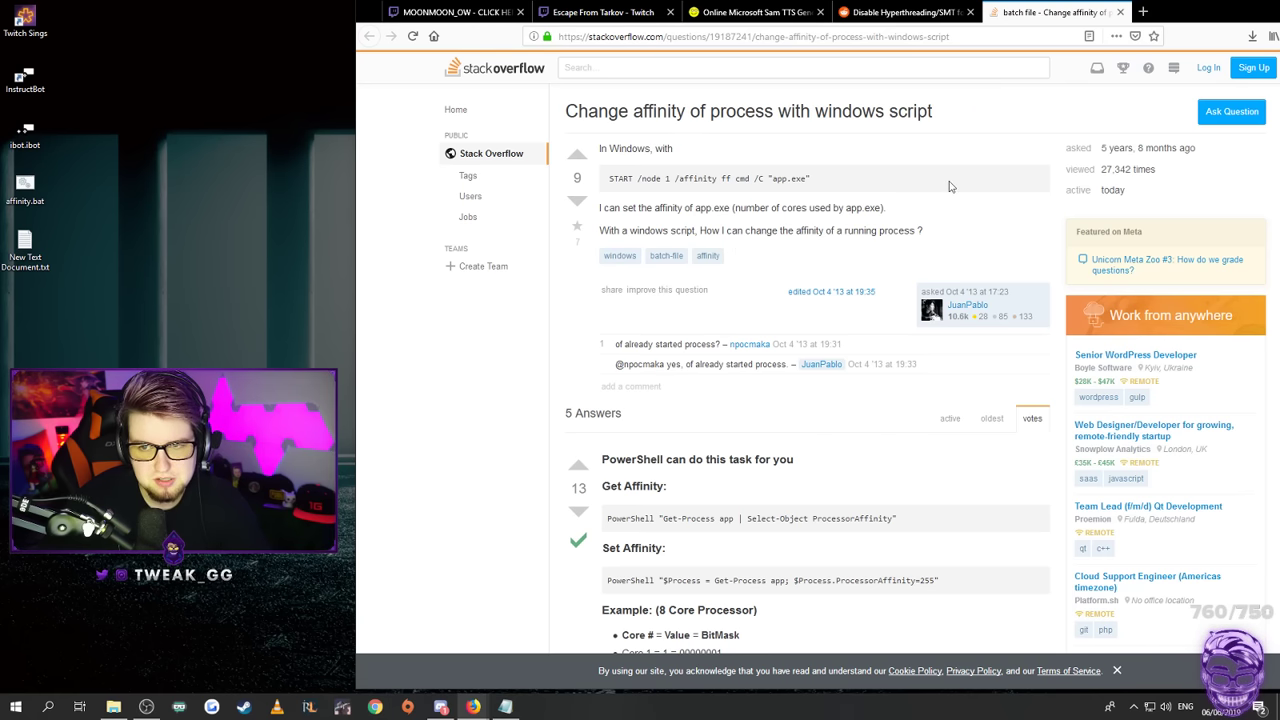
pyautogui.click(895, 12)
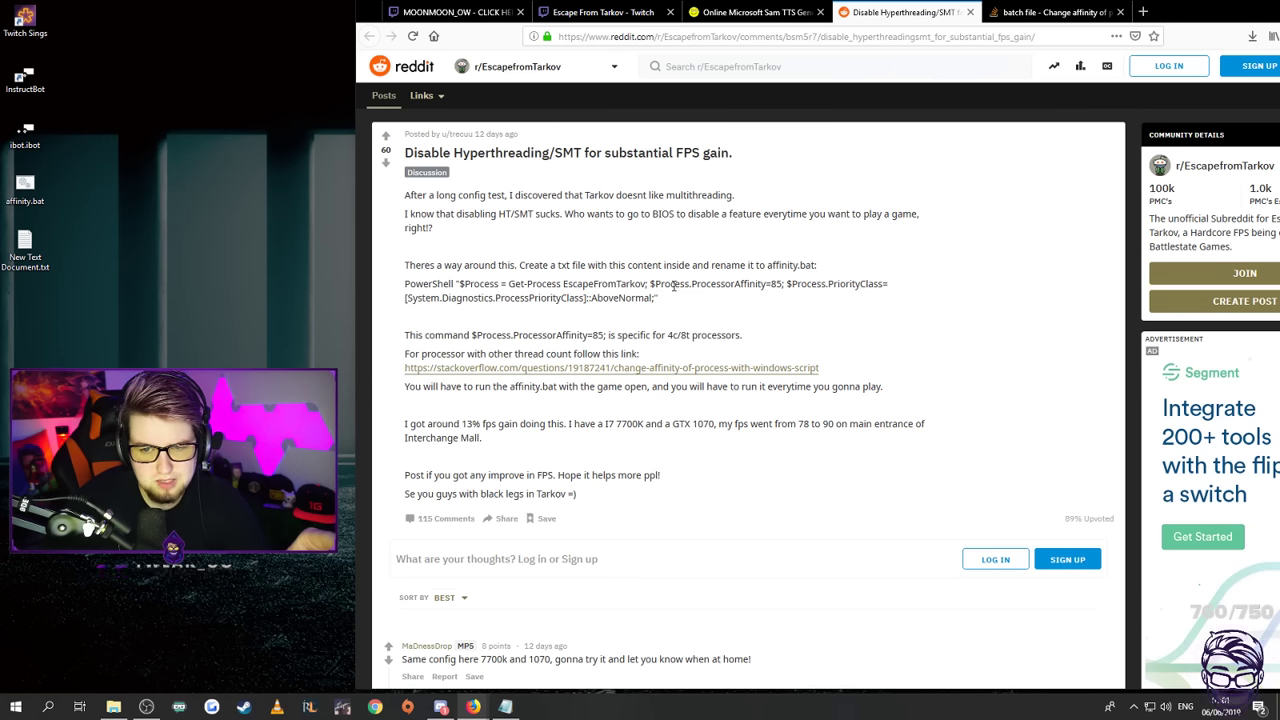
pyautogui.moveTo(750, 287)
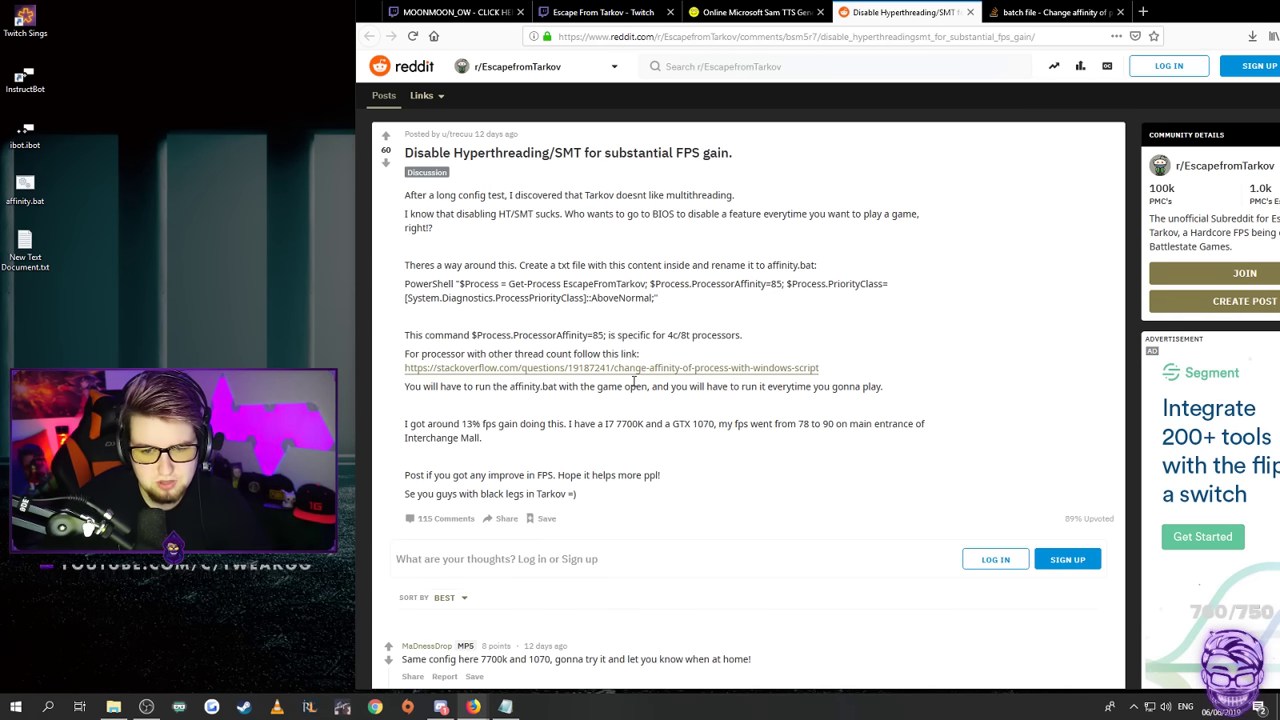
pyautogui.click(610, 367)
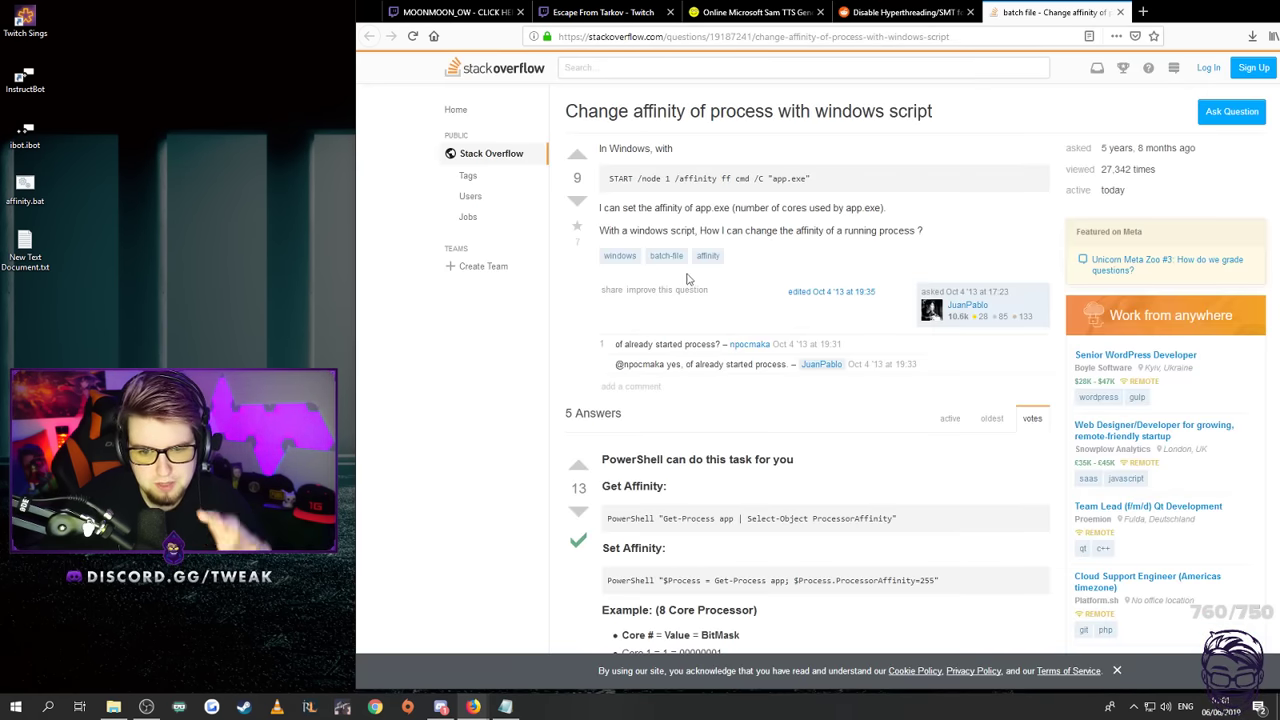
pyautogui.scroll(-3)
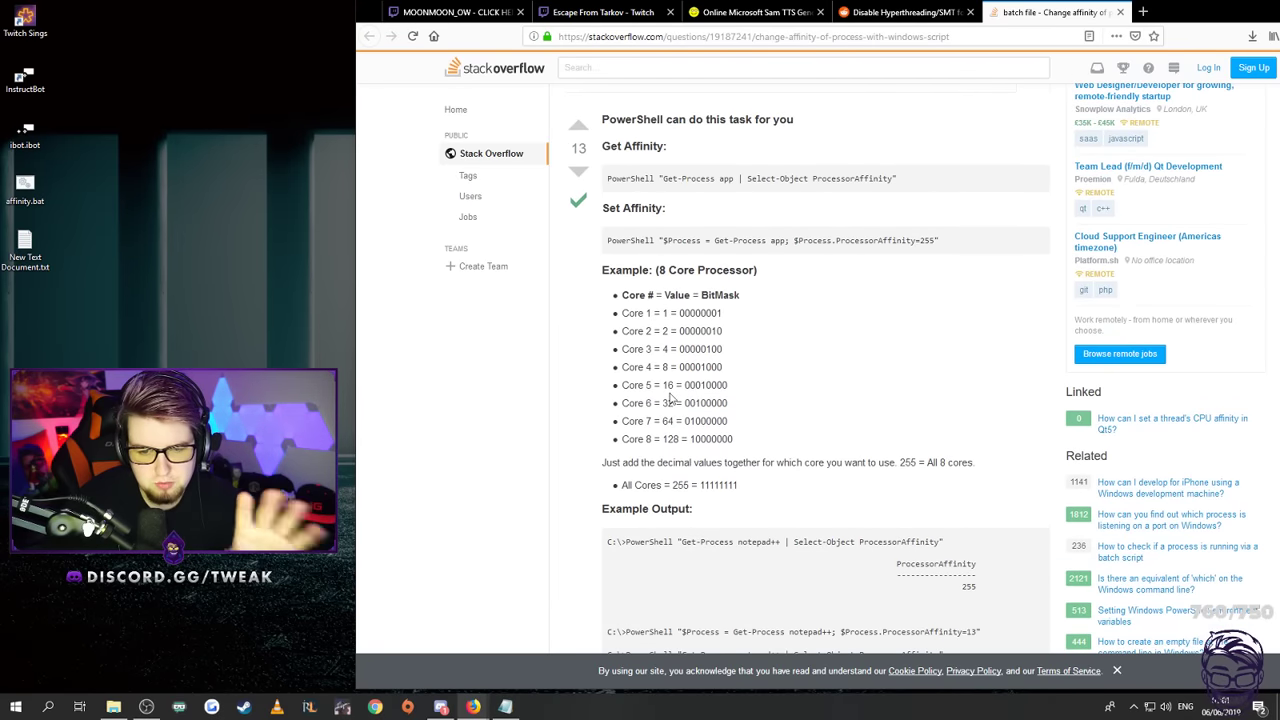
pyautogui.scroll(-3)
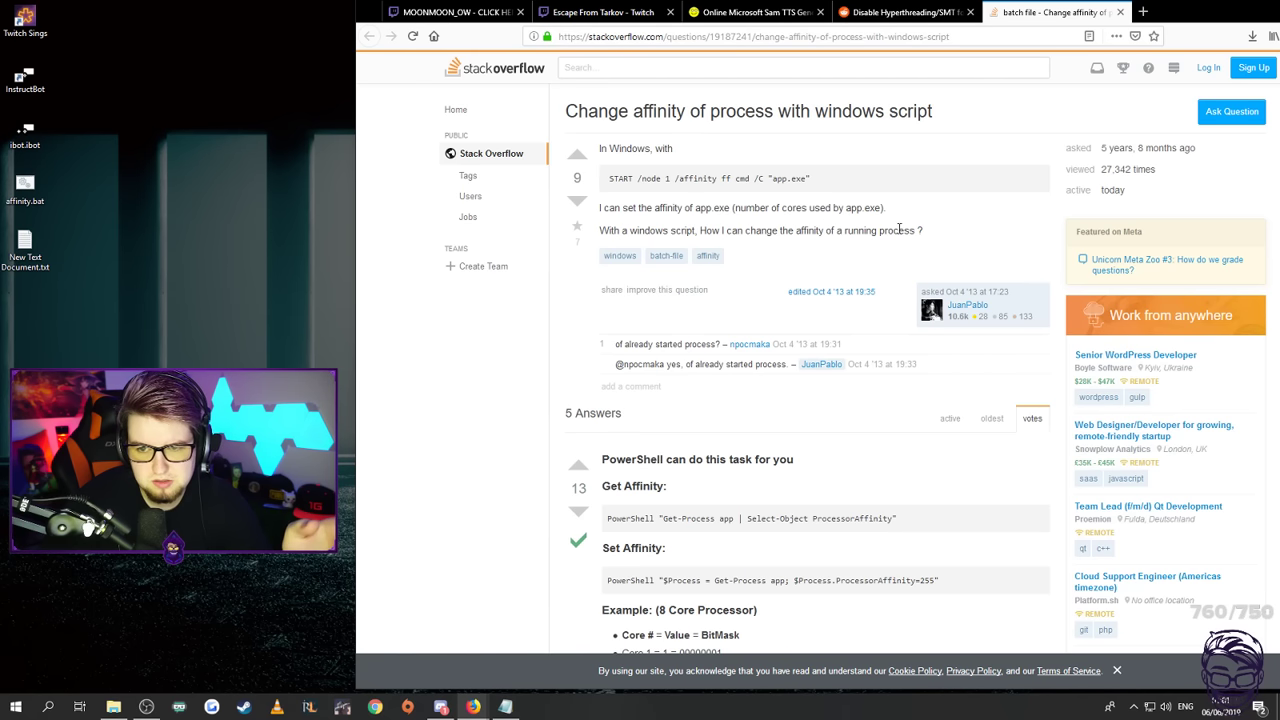
# Scroll through the per-core bitmask answer, then minimize Firefox to the desktop
pyautogui.scroll(-3)
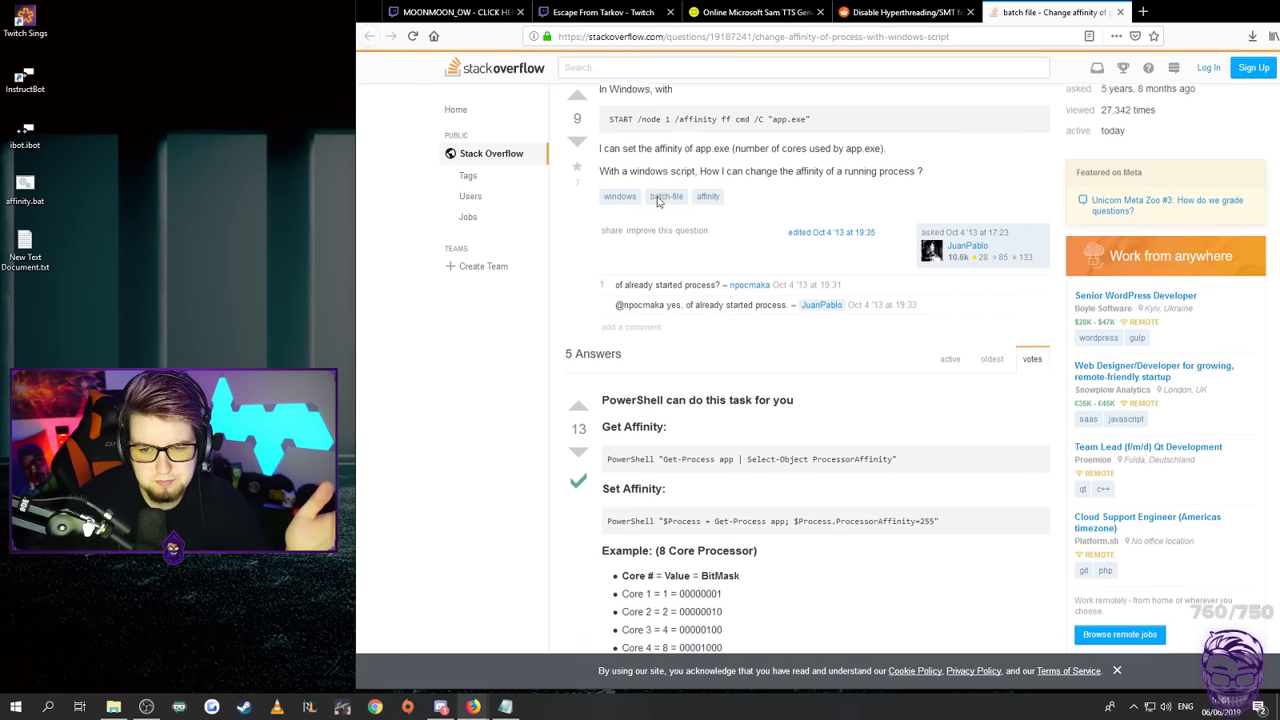
pyautogui.scroll(-3)
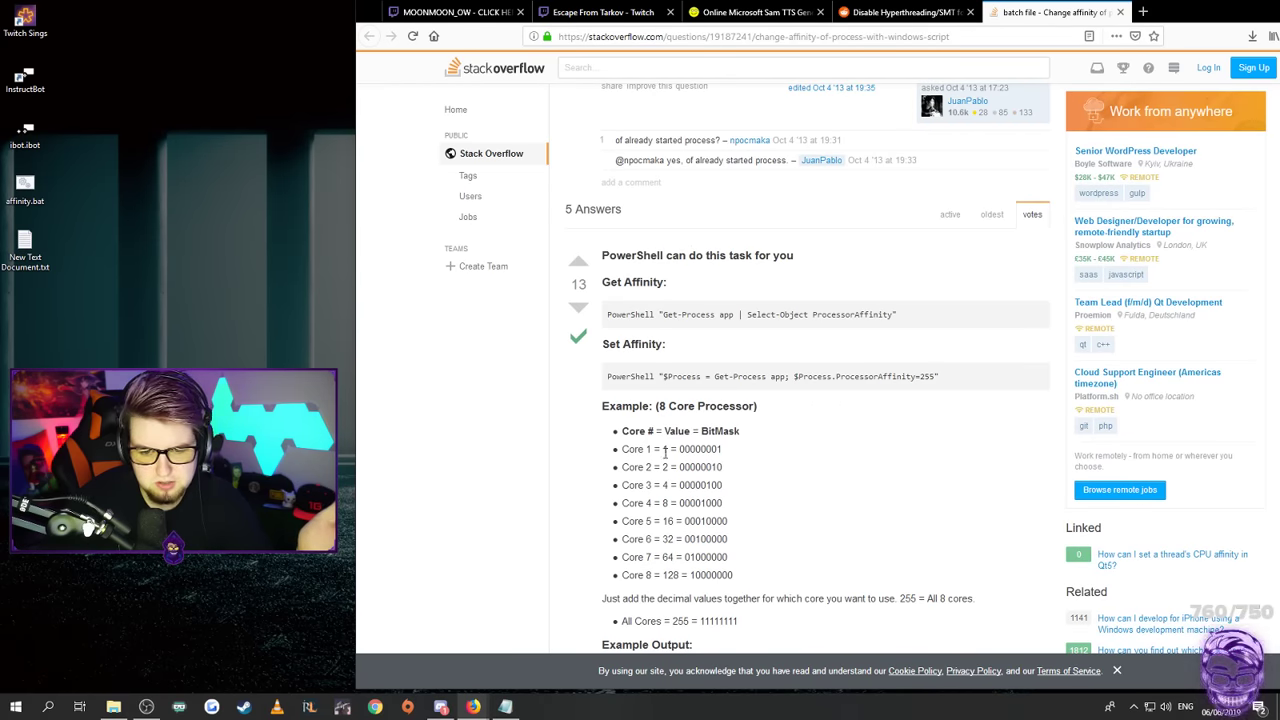
pyautogui.scroll(-3)
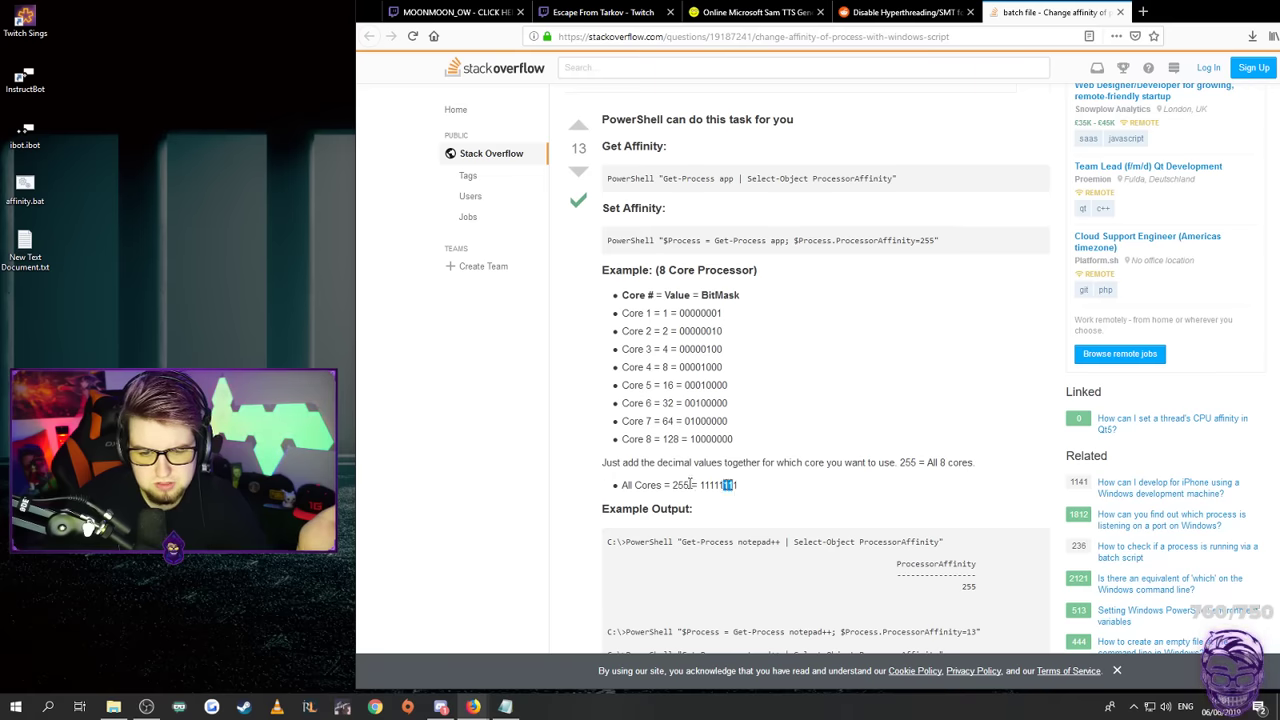
pyautogui.scroll(-3)
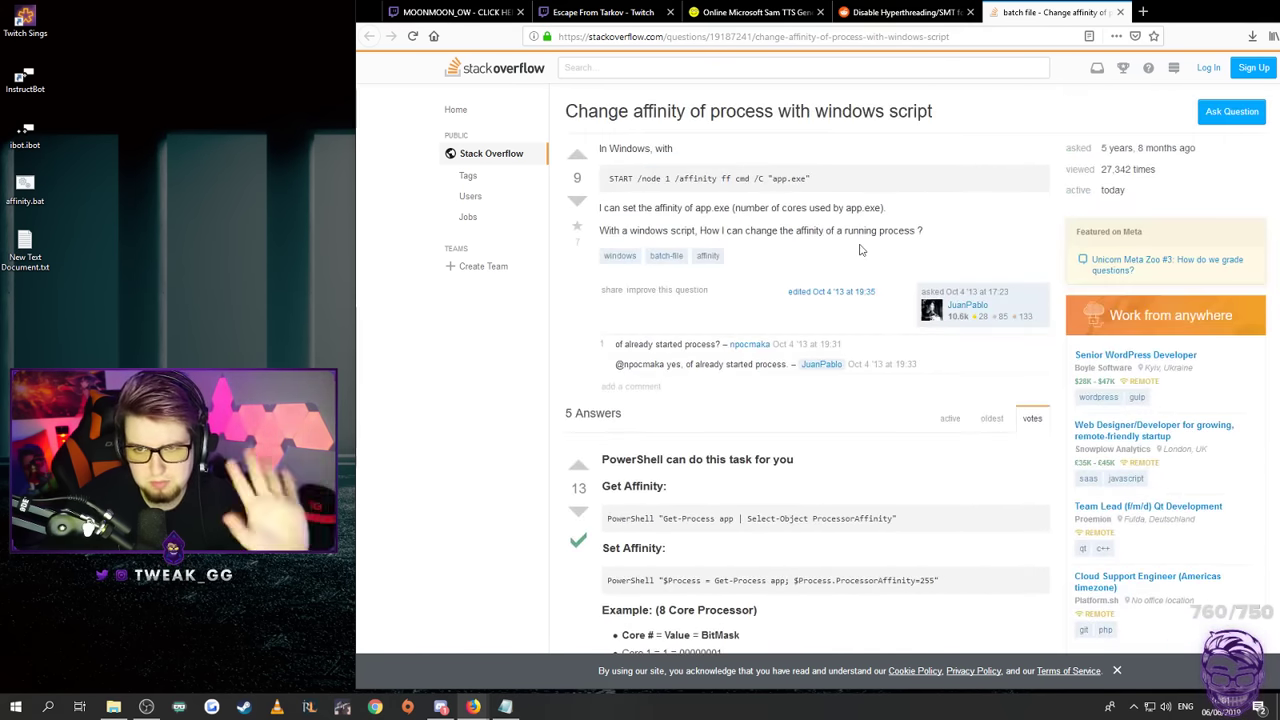
pyautogui.click(900, 11)
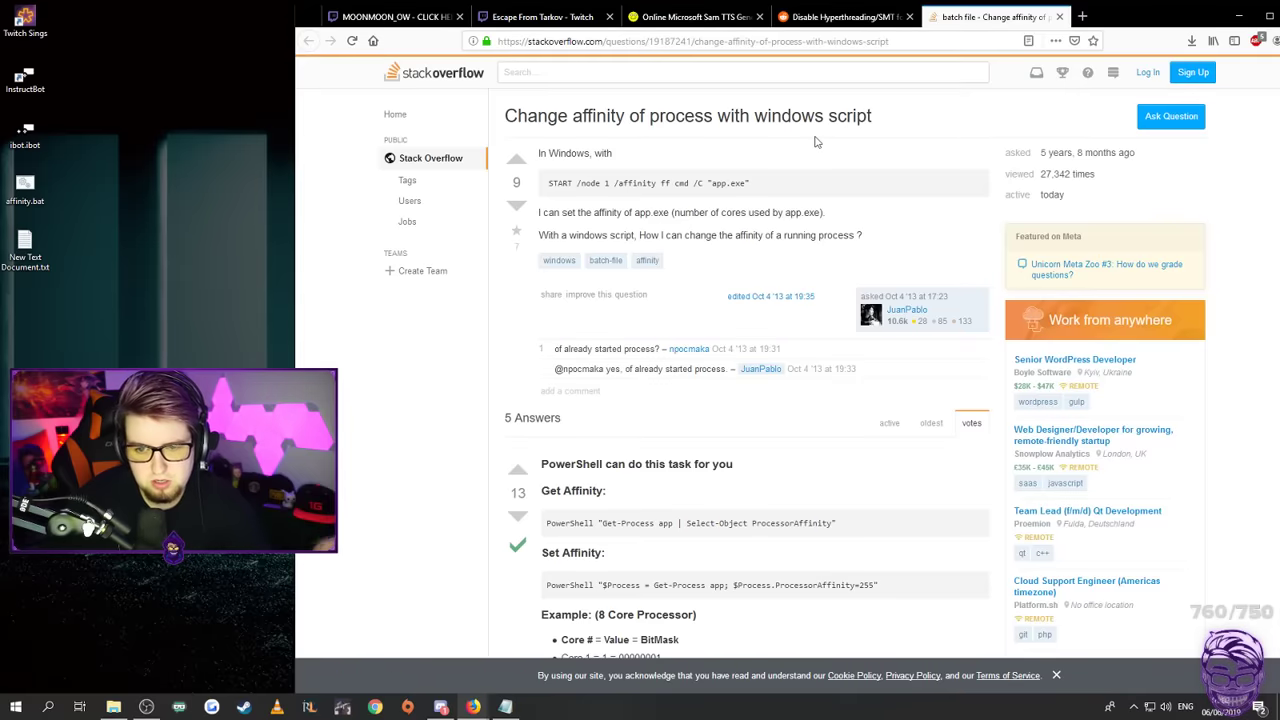
pyautogui.scroll(-3)
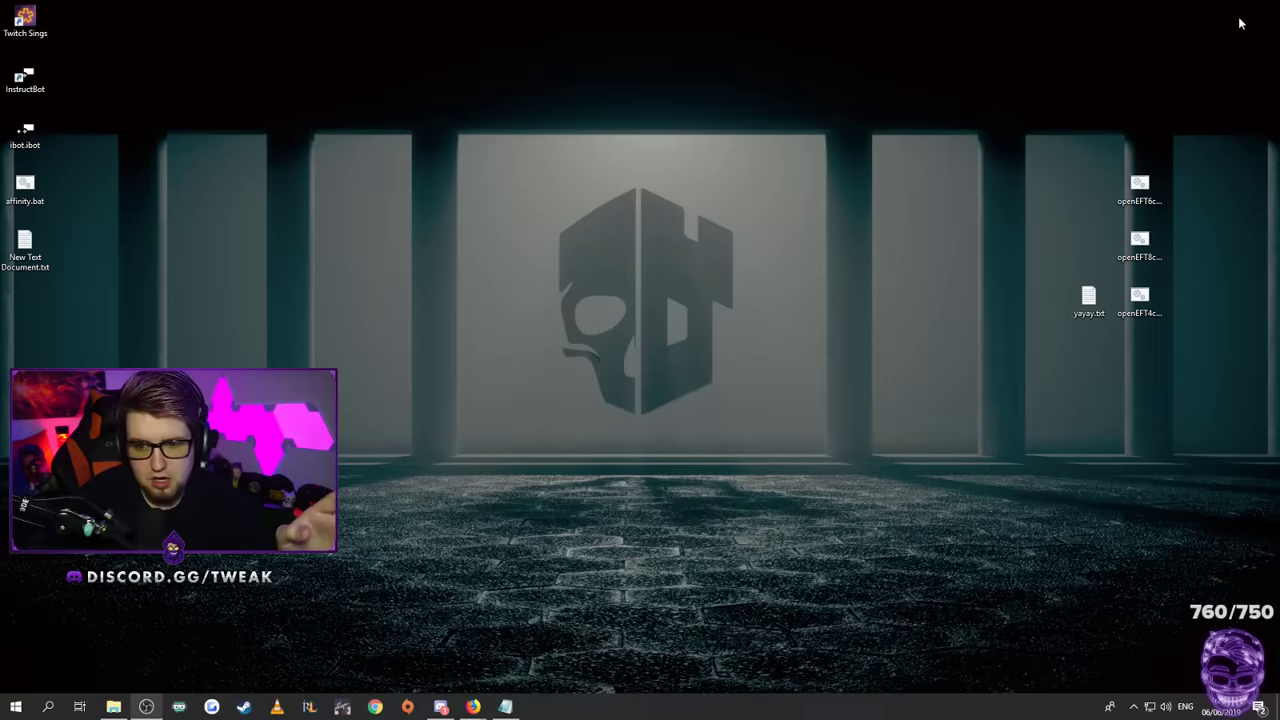
# Move yayay.txt toward the desktop centre and open it in Notepad
pyautogui.moveTo(1088, 300); pyautogui.dragTo(937, 300)
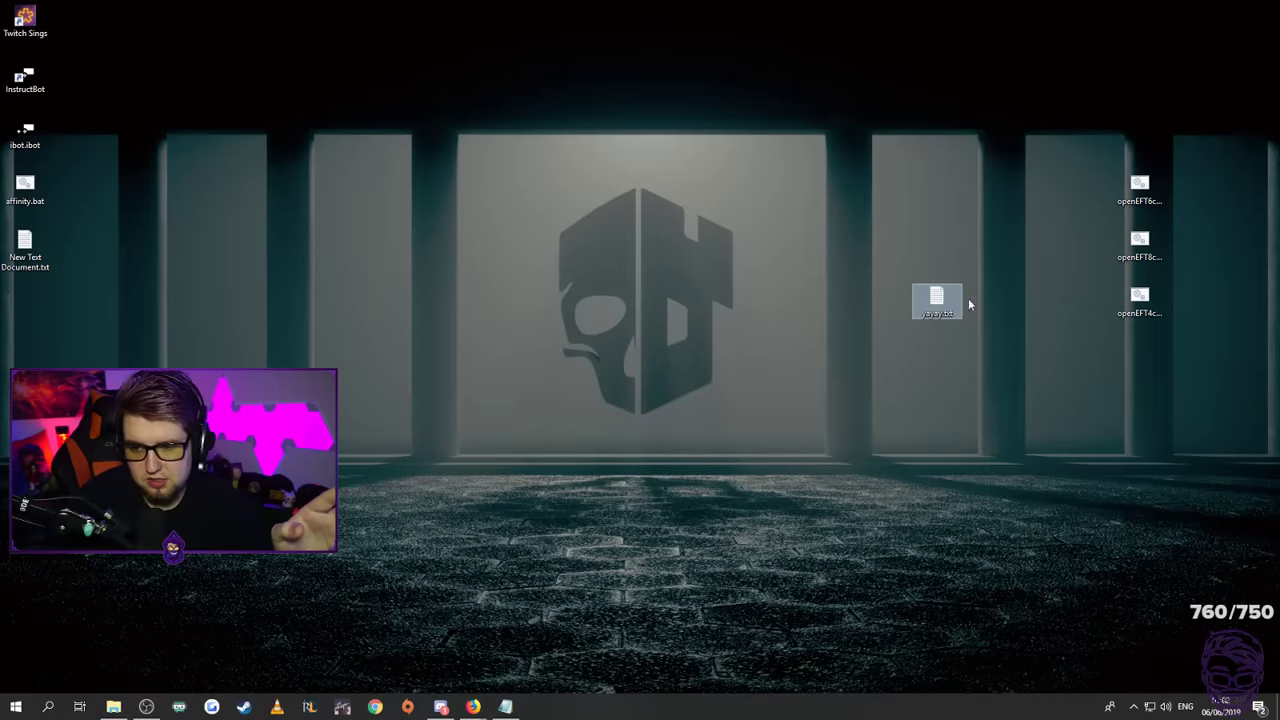
pyautogui.doubleClick(936, 300)
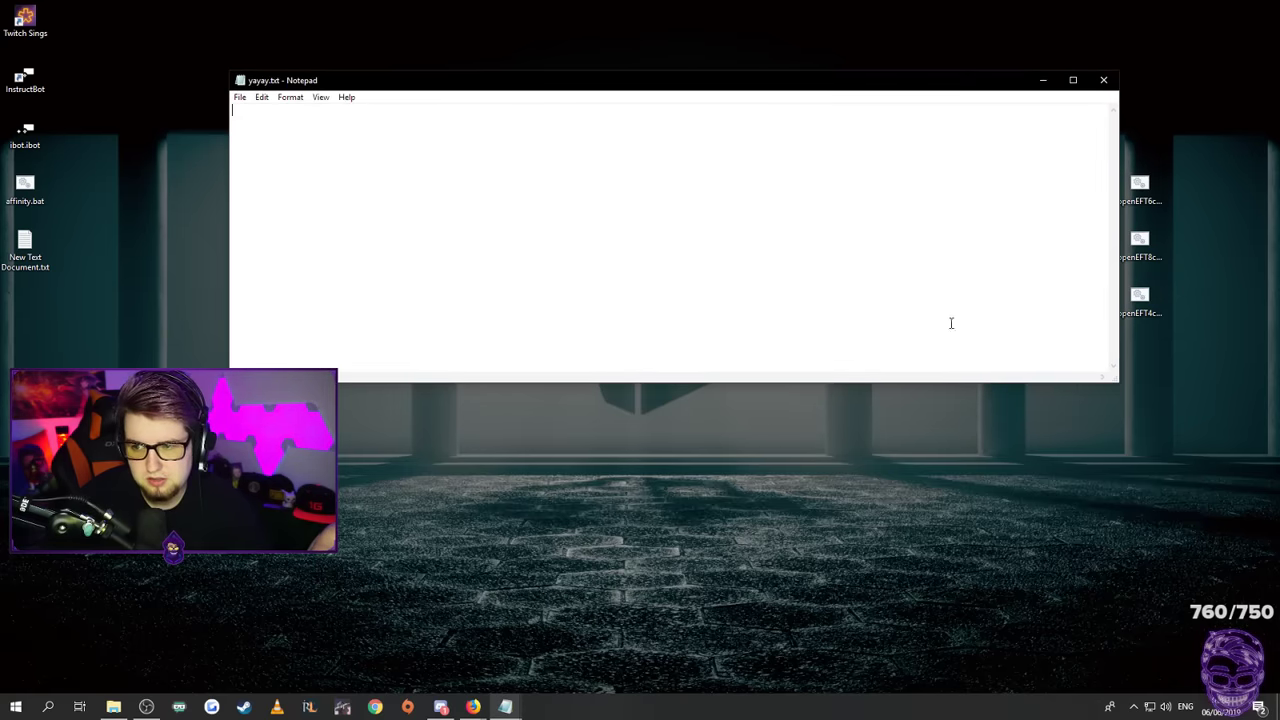
pyautogui.moveTo(1140, 295)
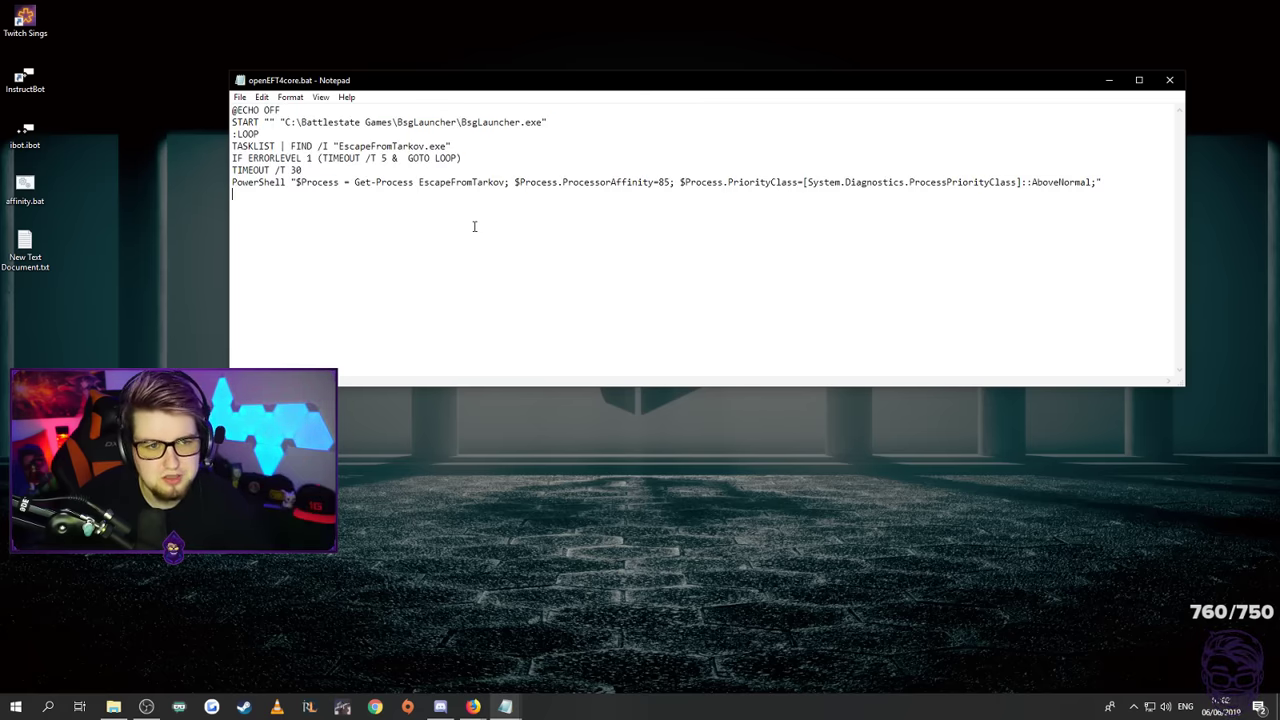
pyautogui.moveTo(600, 316)
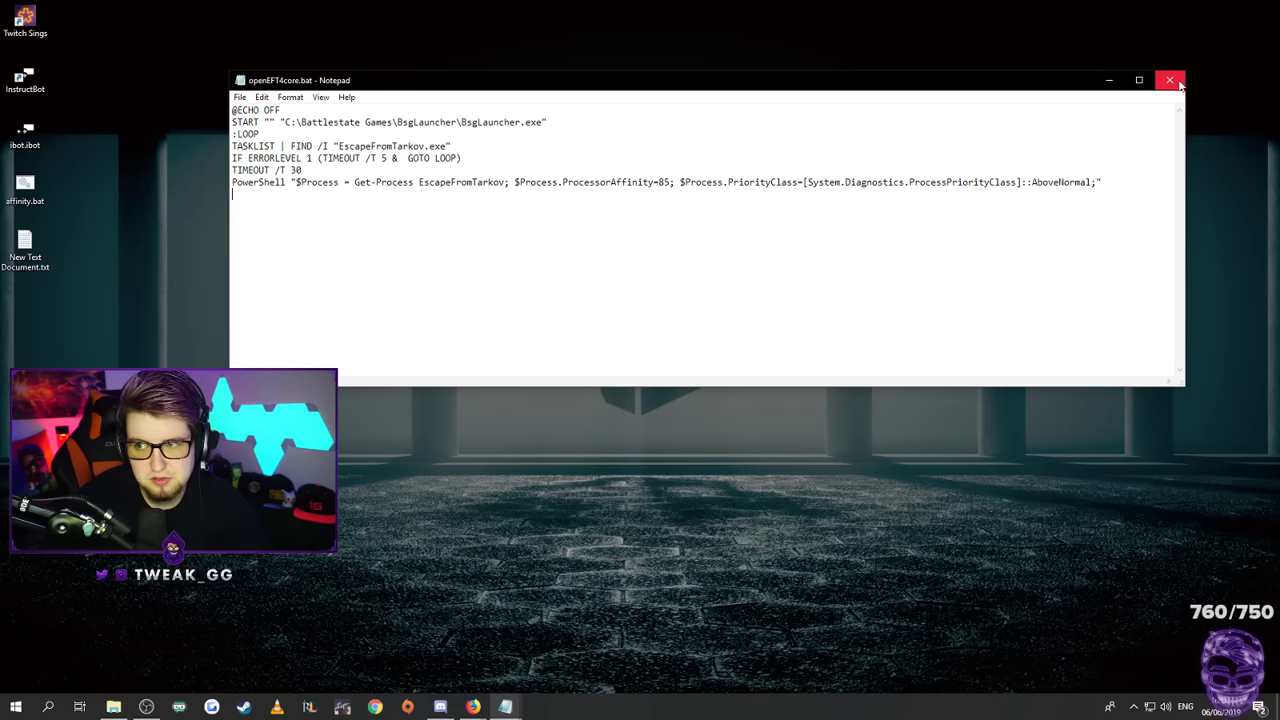
# Close Notepad, run openEFT4core.bat, view the launcher news, and start Escape from Tarkov
pyautogui.click(1169, 80)
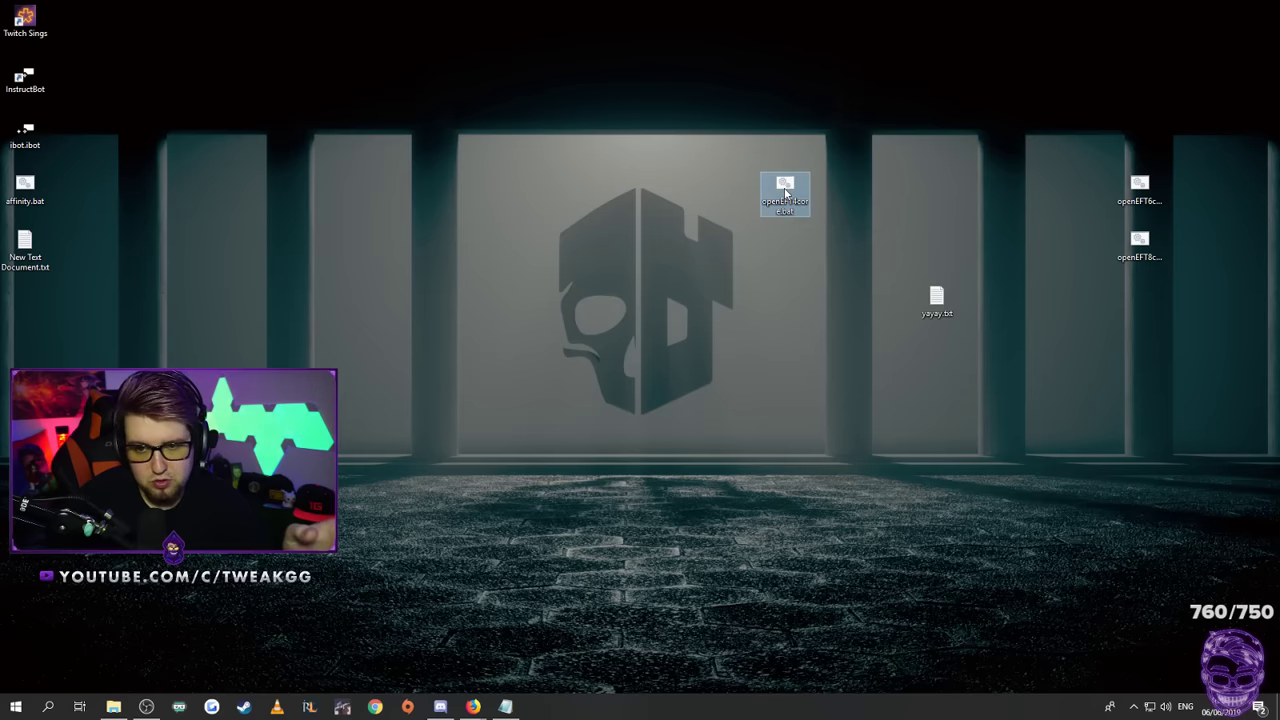
pyautogui.doubleClick(785, 194)
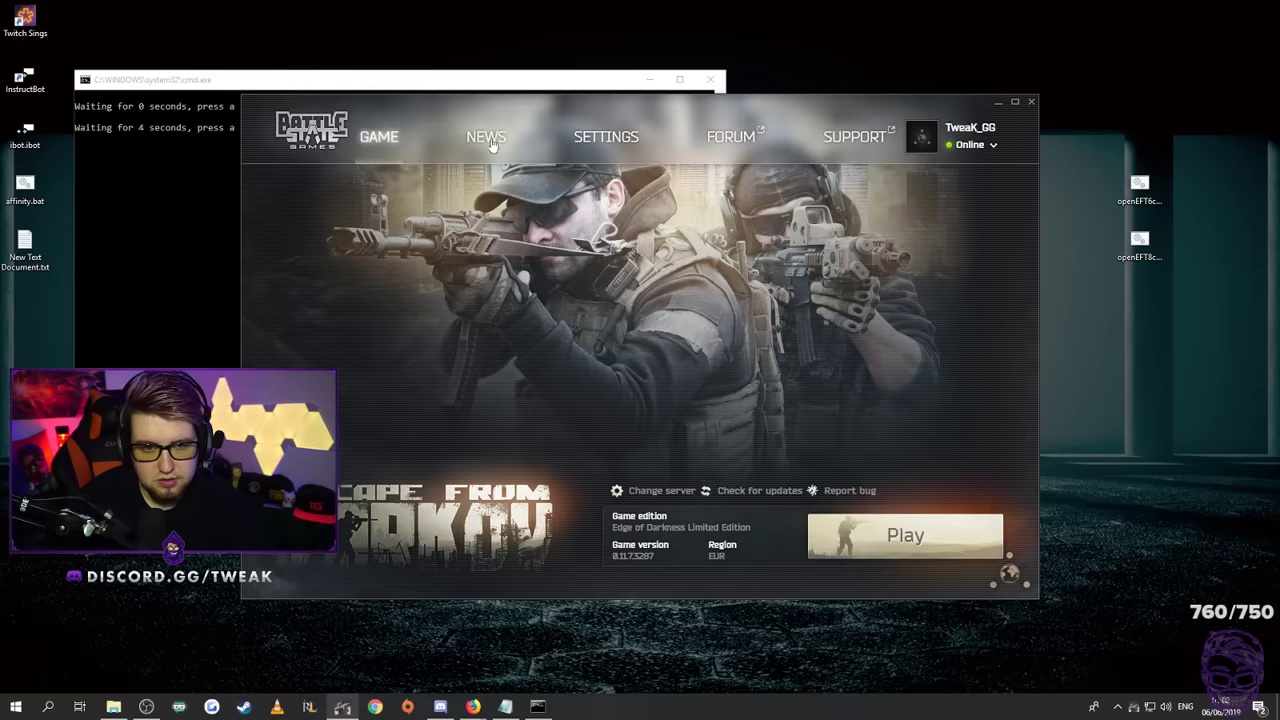
pyautogui.click(486, 137)
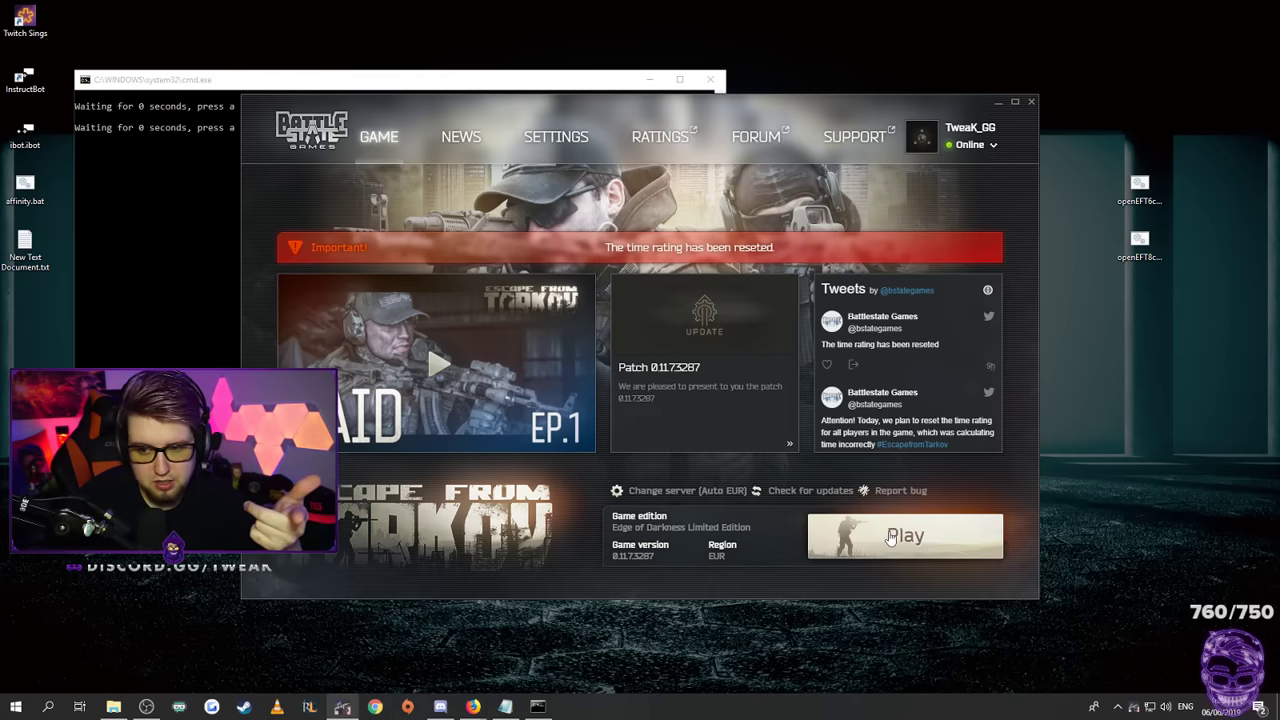
pyautogui.click(903, 535)
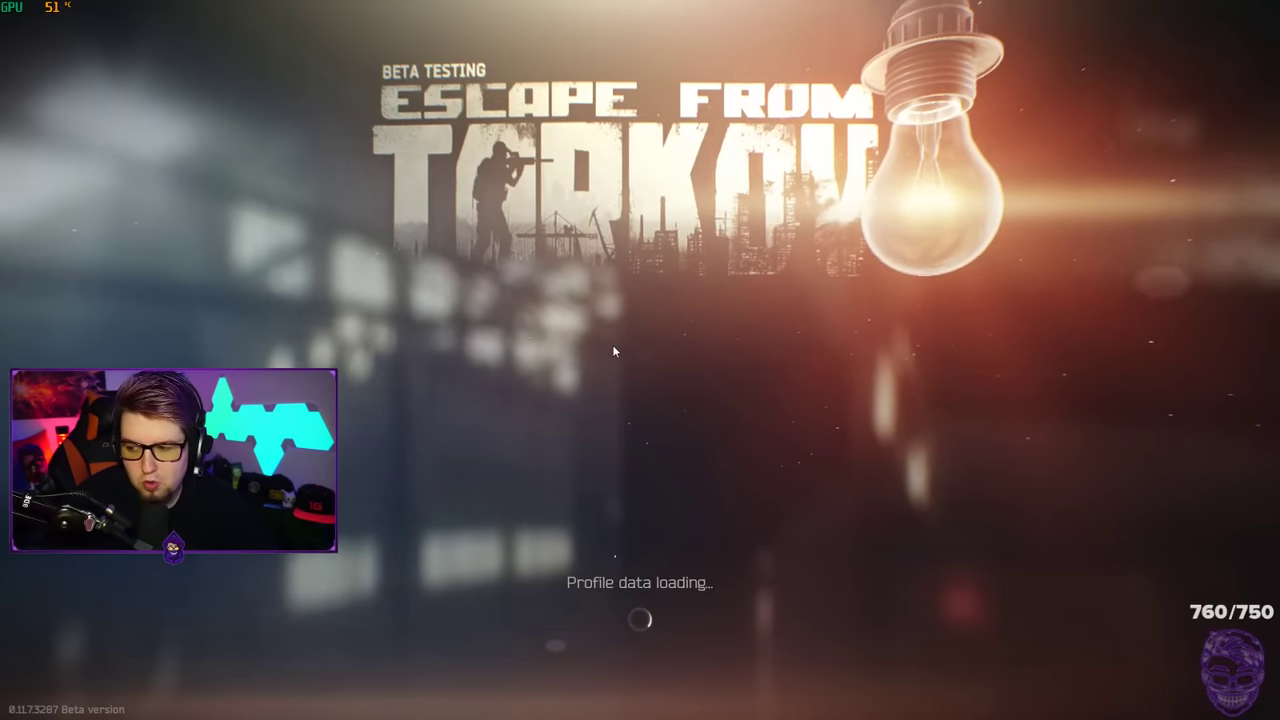
pyautogui.moveTo(601, 362)
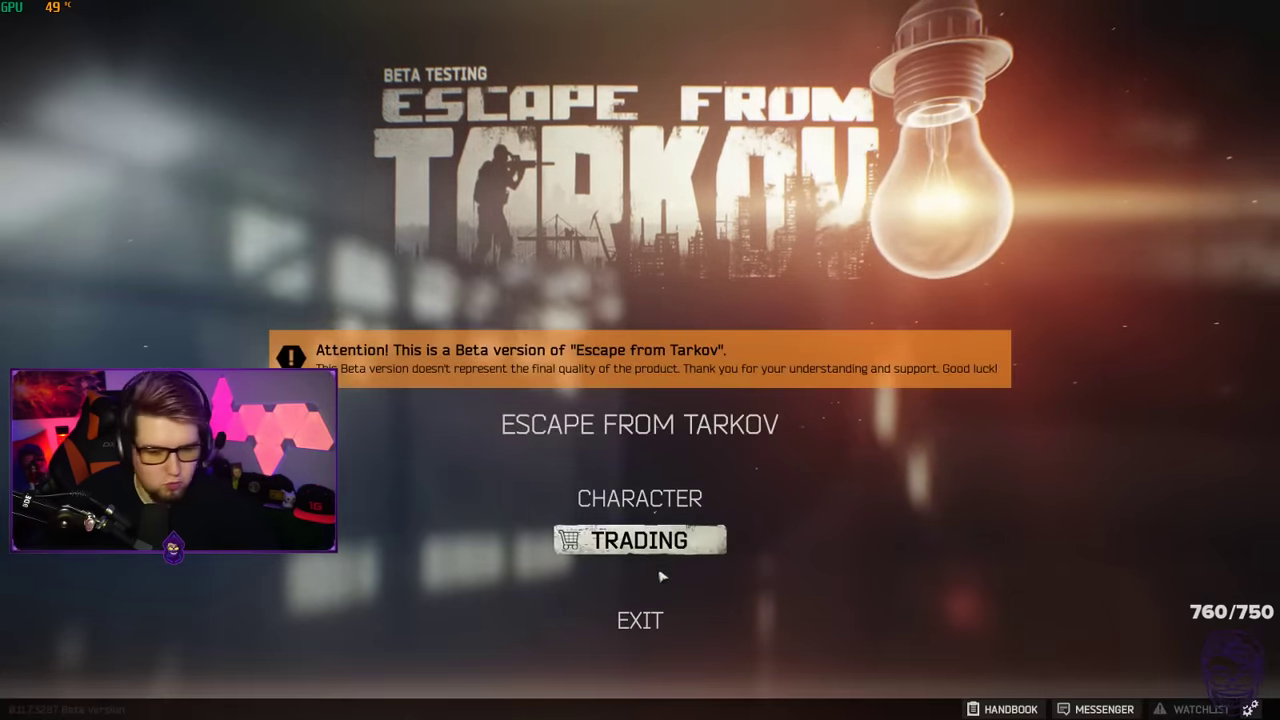
# Browse Ragman's stock and the character gear screen, returning to the main menu
pyautogui.click(639, 540)
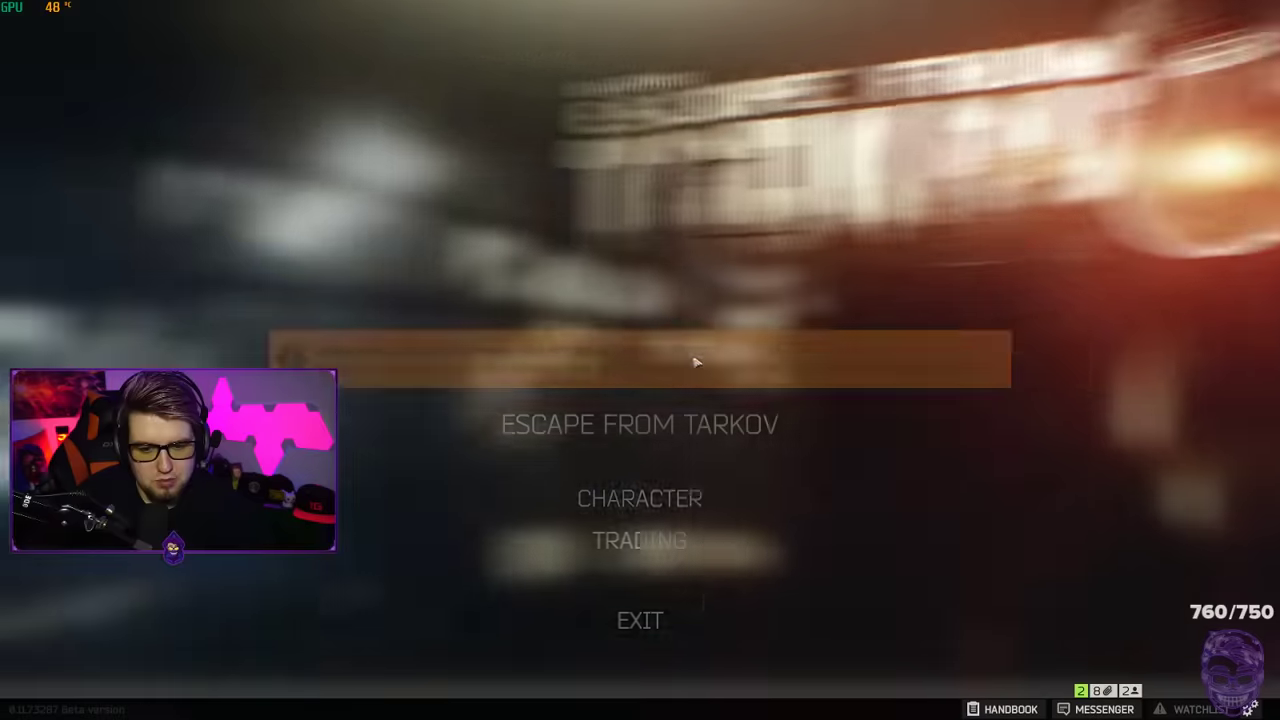
pyautogui.click(639, 540)
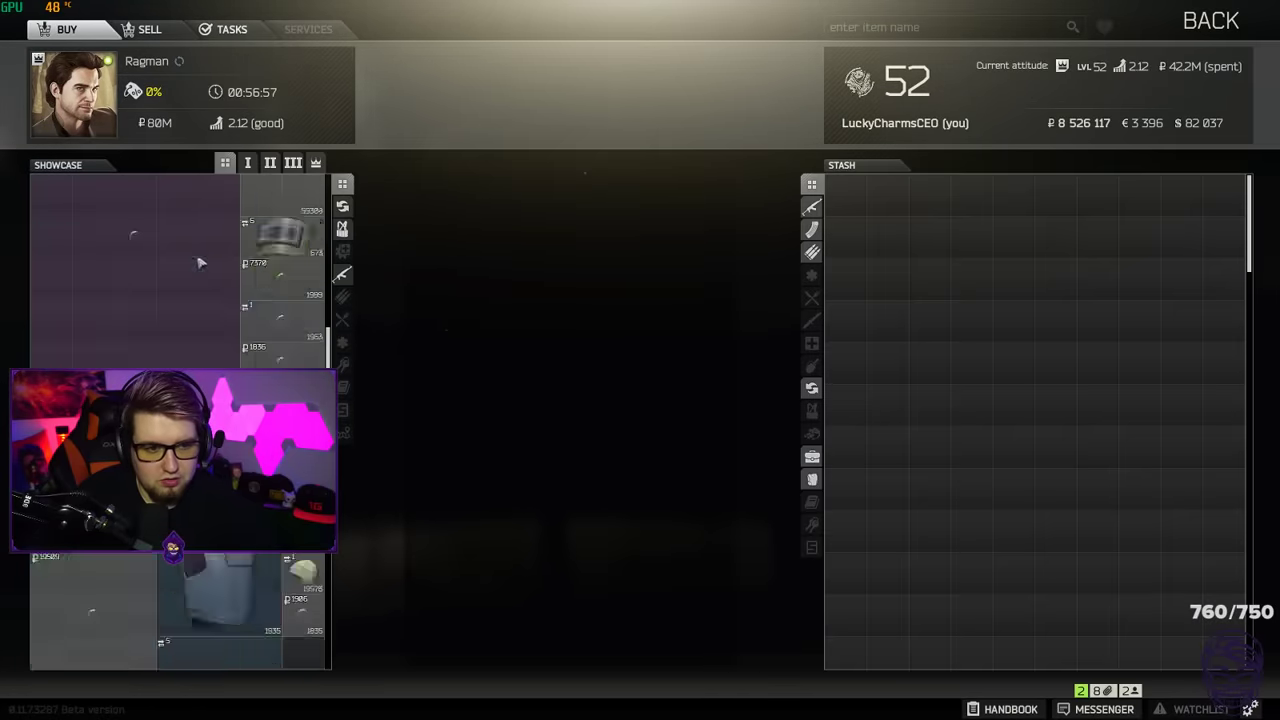
pyautogui.click(1210, 20)
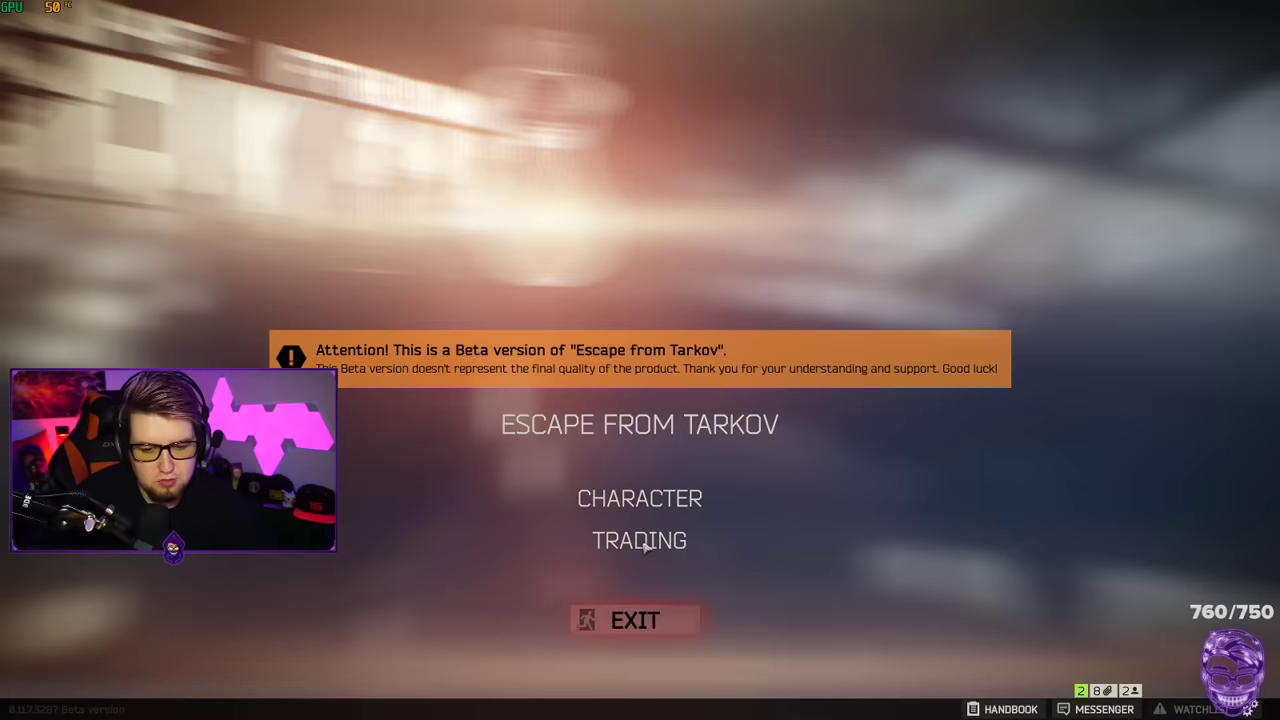
pyautogui.click(639, 540)
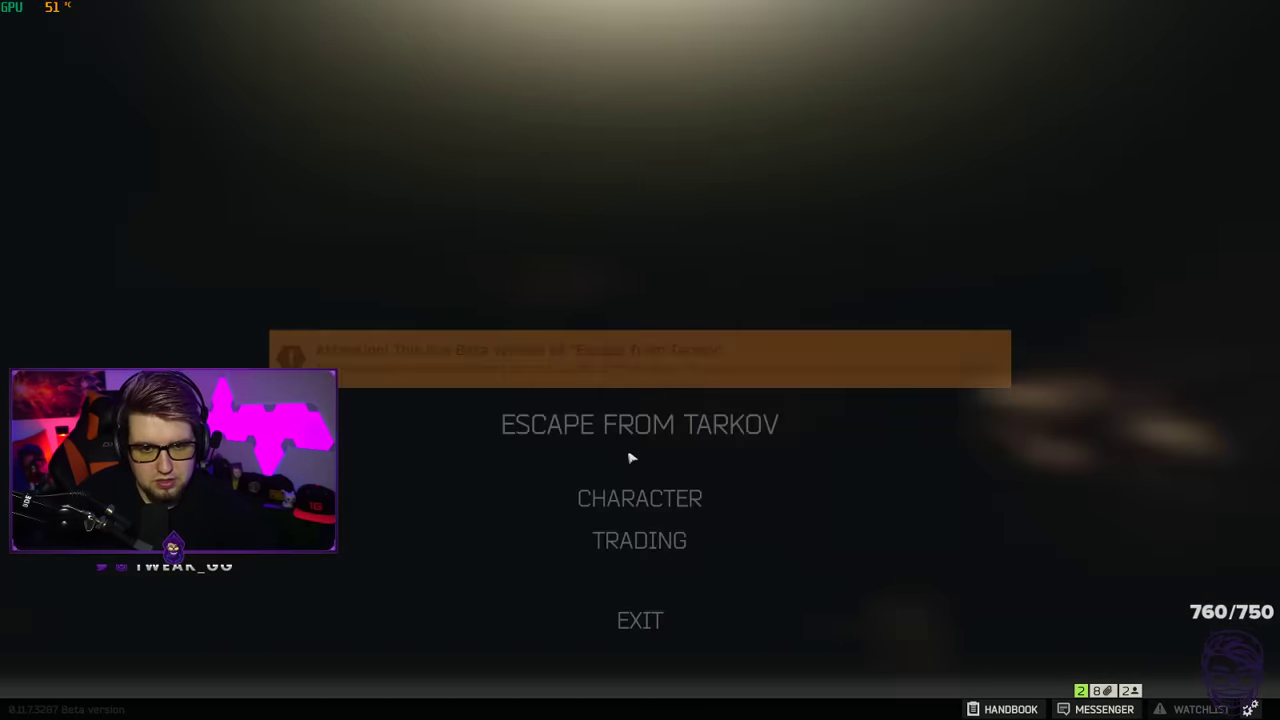
pyautogui.click(639, 540)
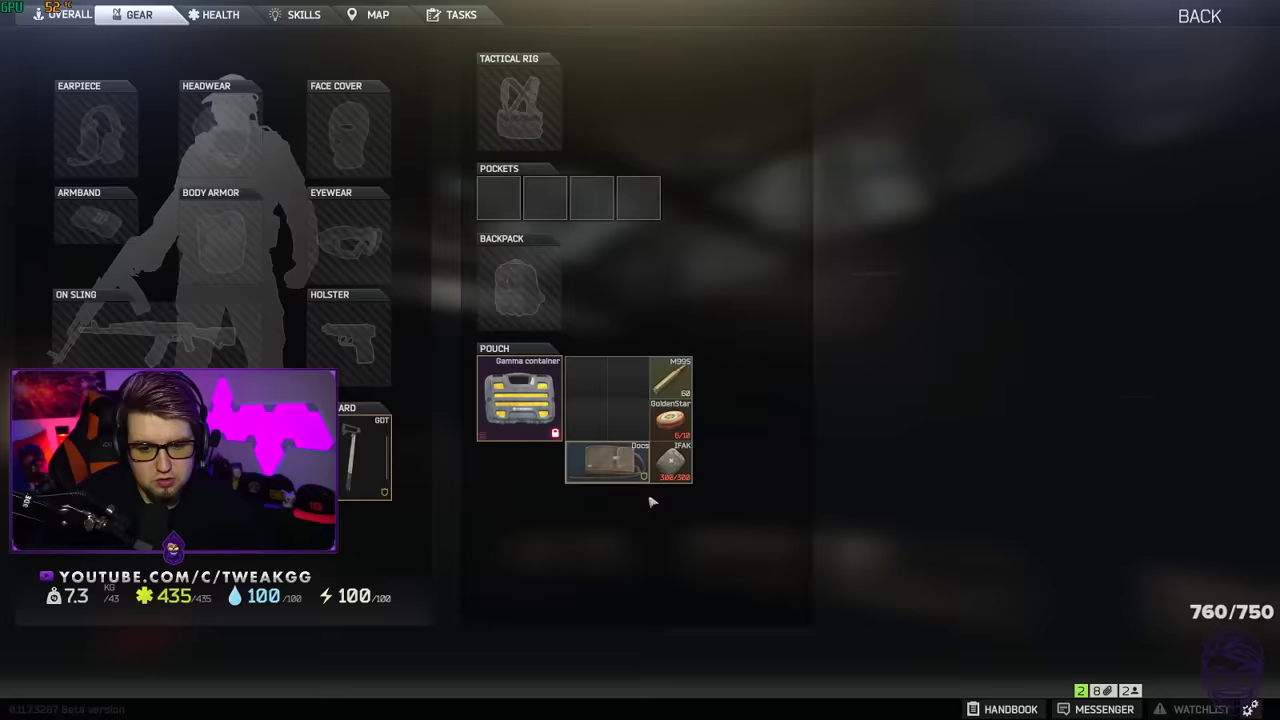
pyautogui.click(1199, 16)
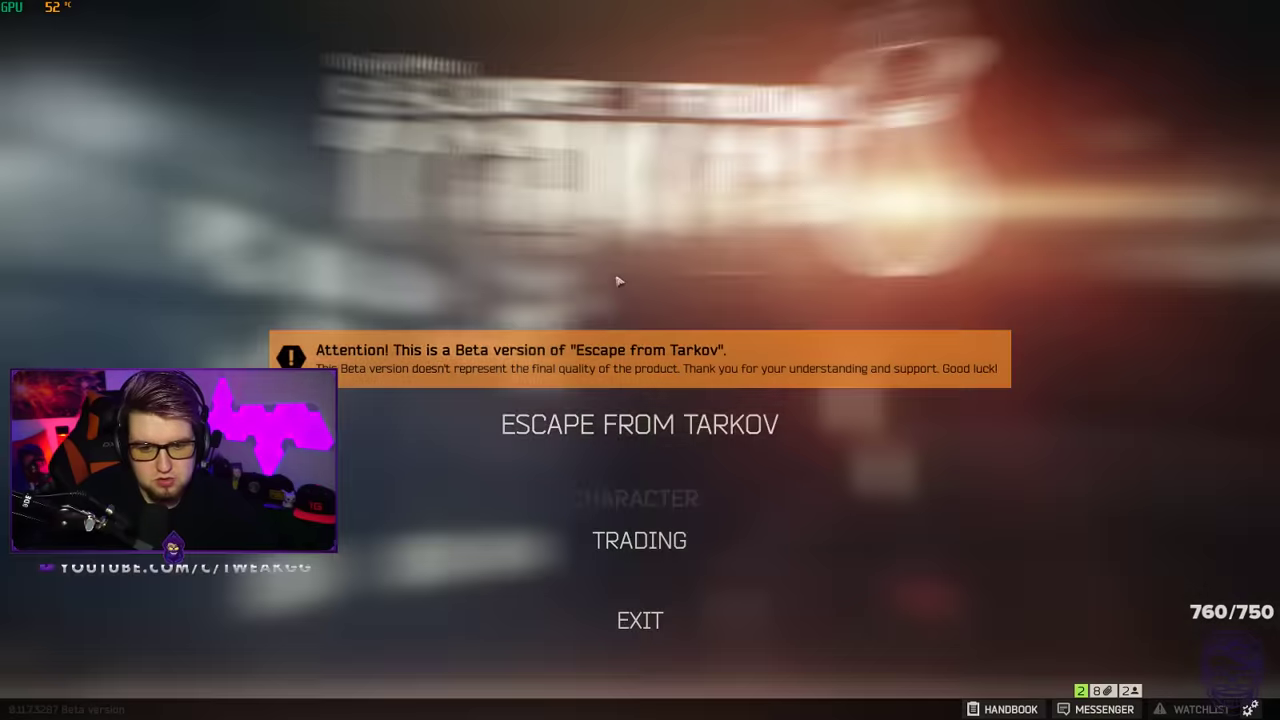
# Check Prapor's stock and the character stash, then quit Escape from Tarkov
pyautogui.click(639, 540)
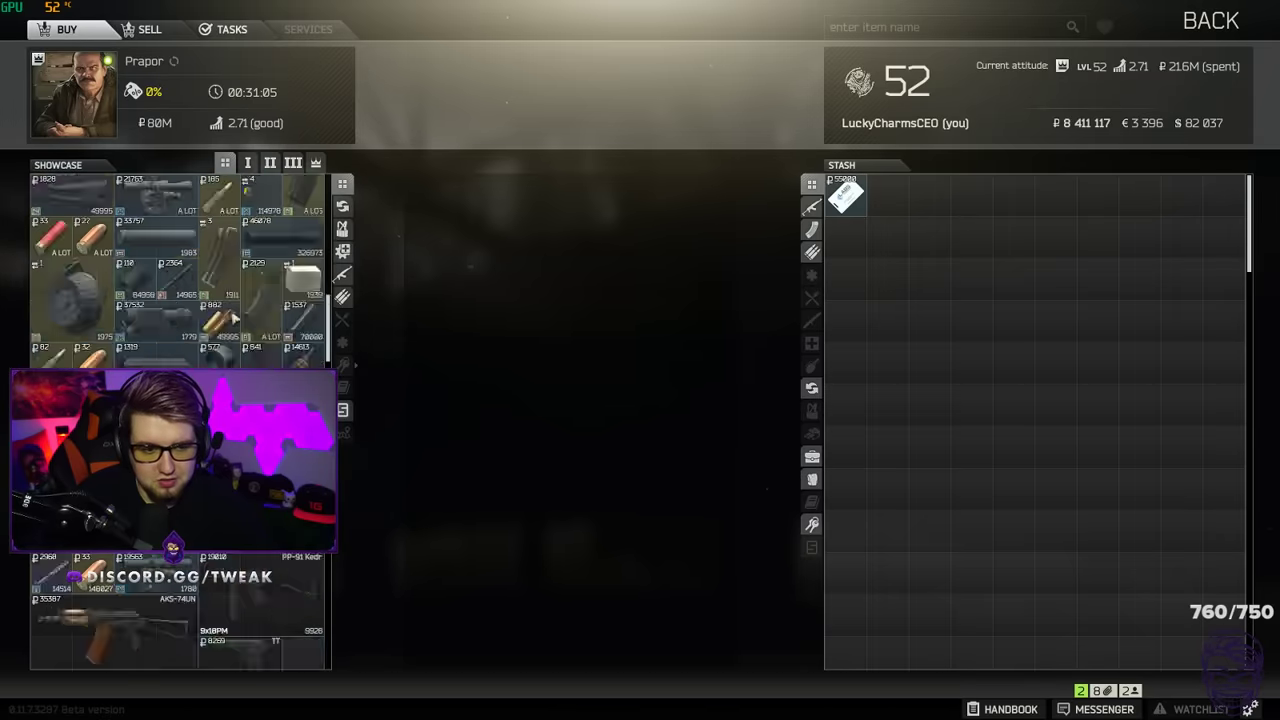
pyautogui.click(1210, 20)
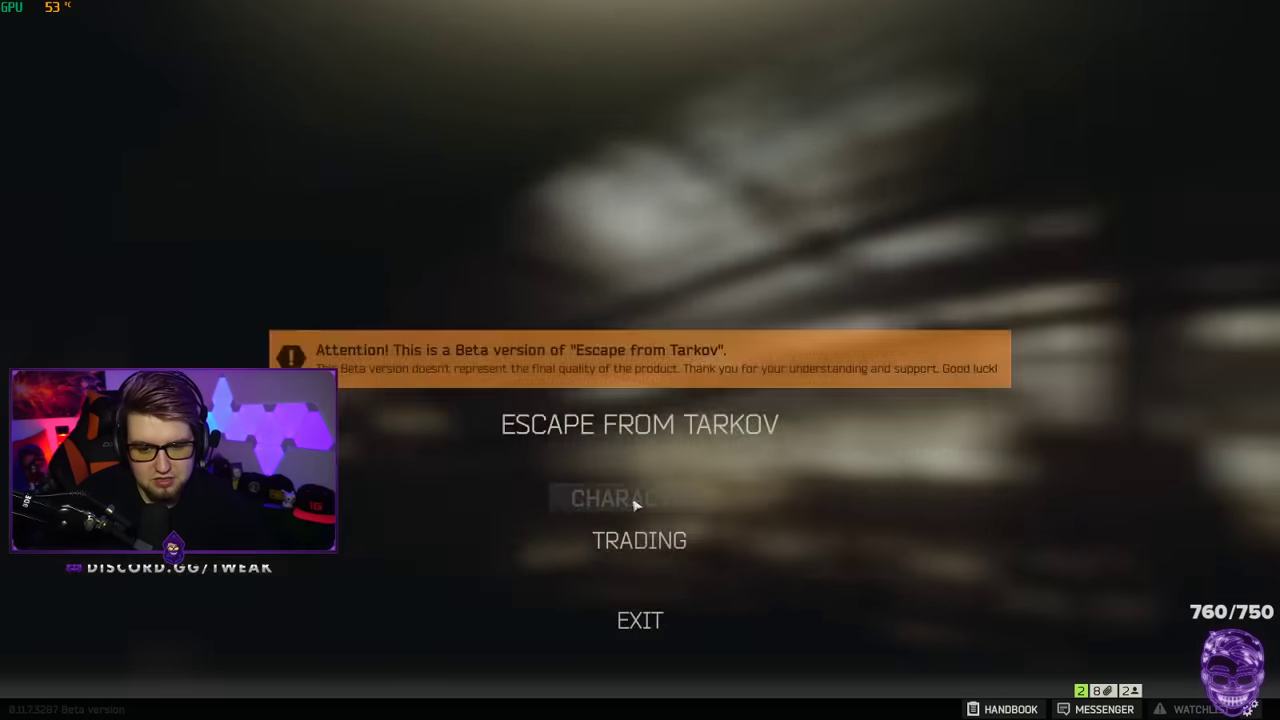
pyautogui.click(620, 498)
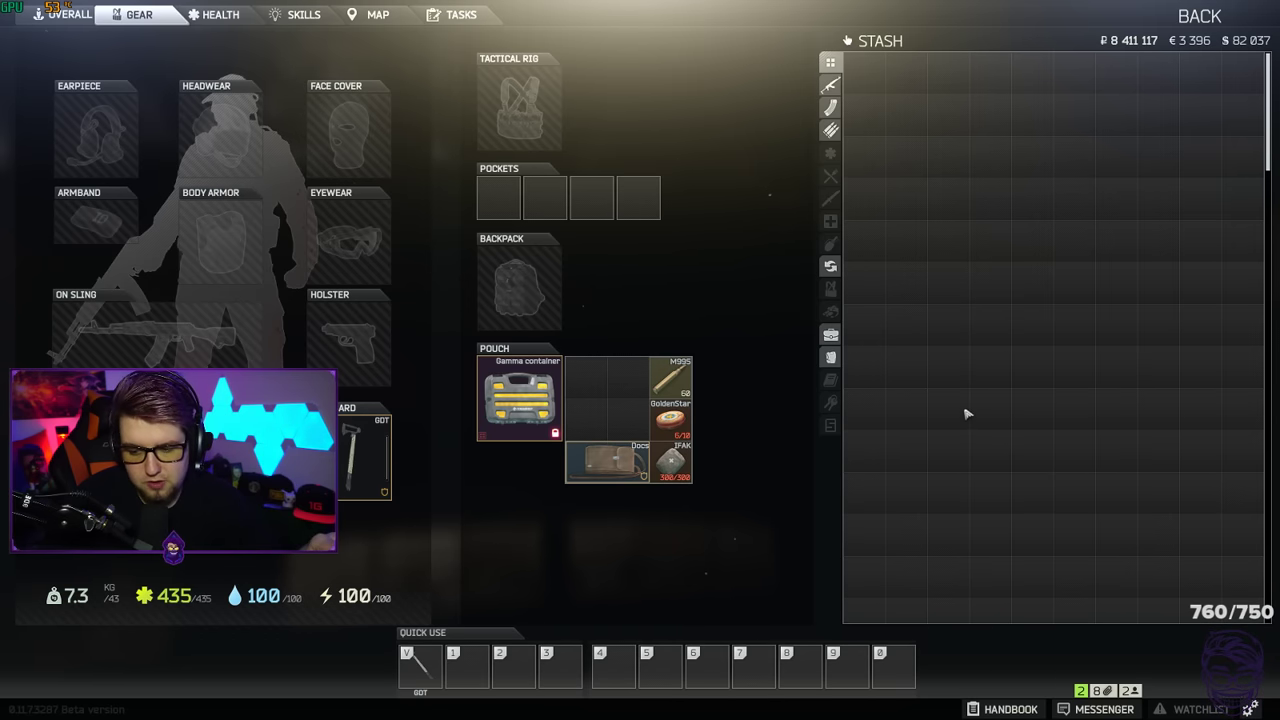
pyautogui.moveTo(975, 410)
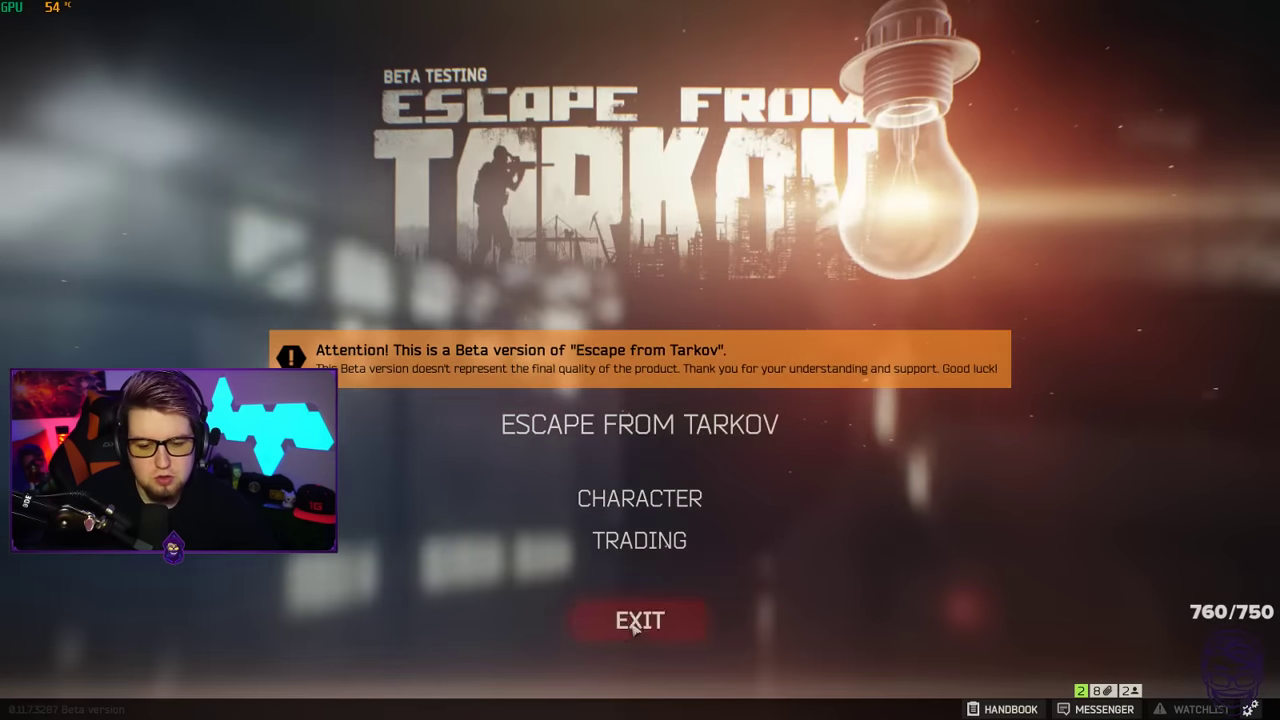
pyautogui.click(639, 620)
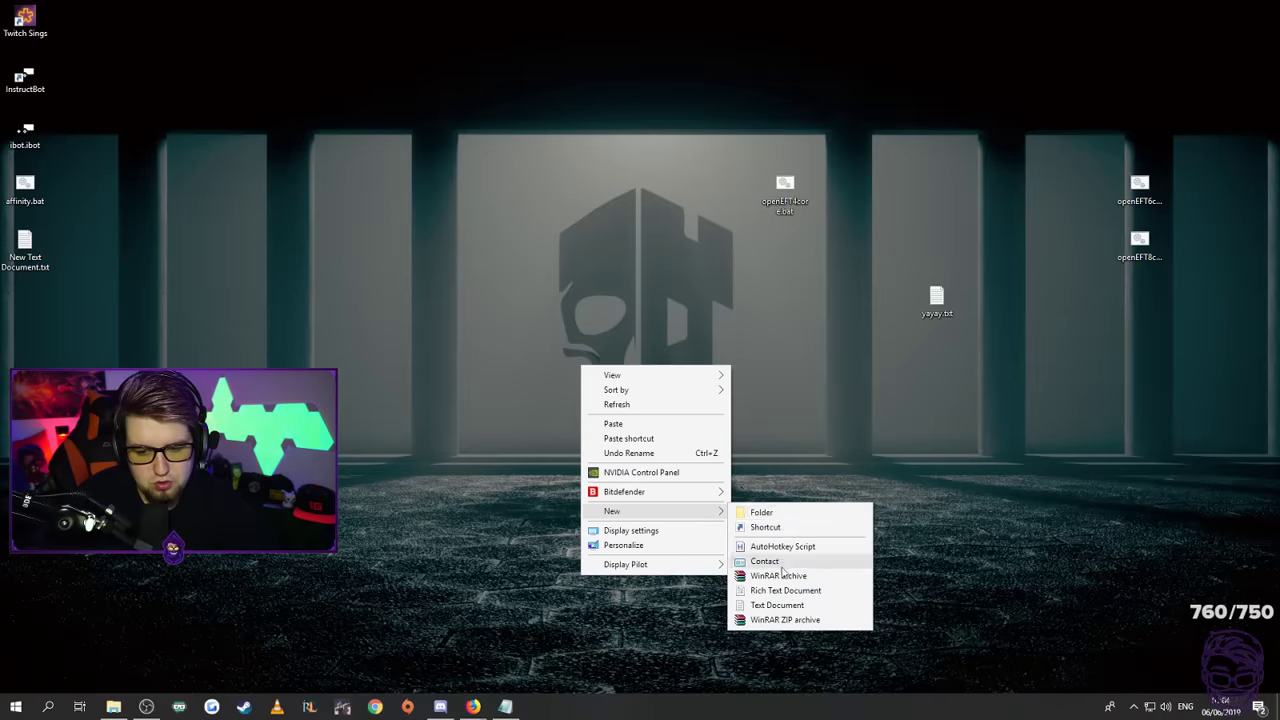
# Create a new desktop text document renamed Eft.bat, accepting the extension change
pyautogui.click(777, 604)
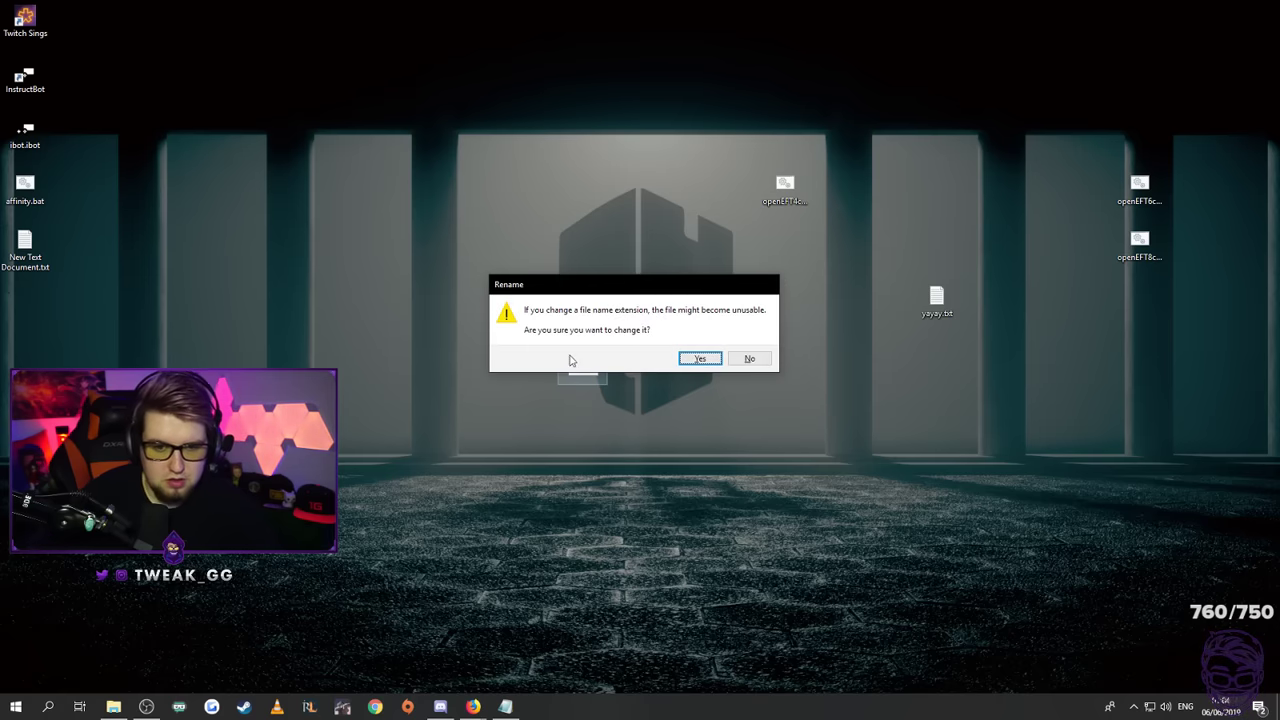
pyautogui.click(700, 358)
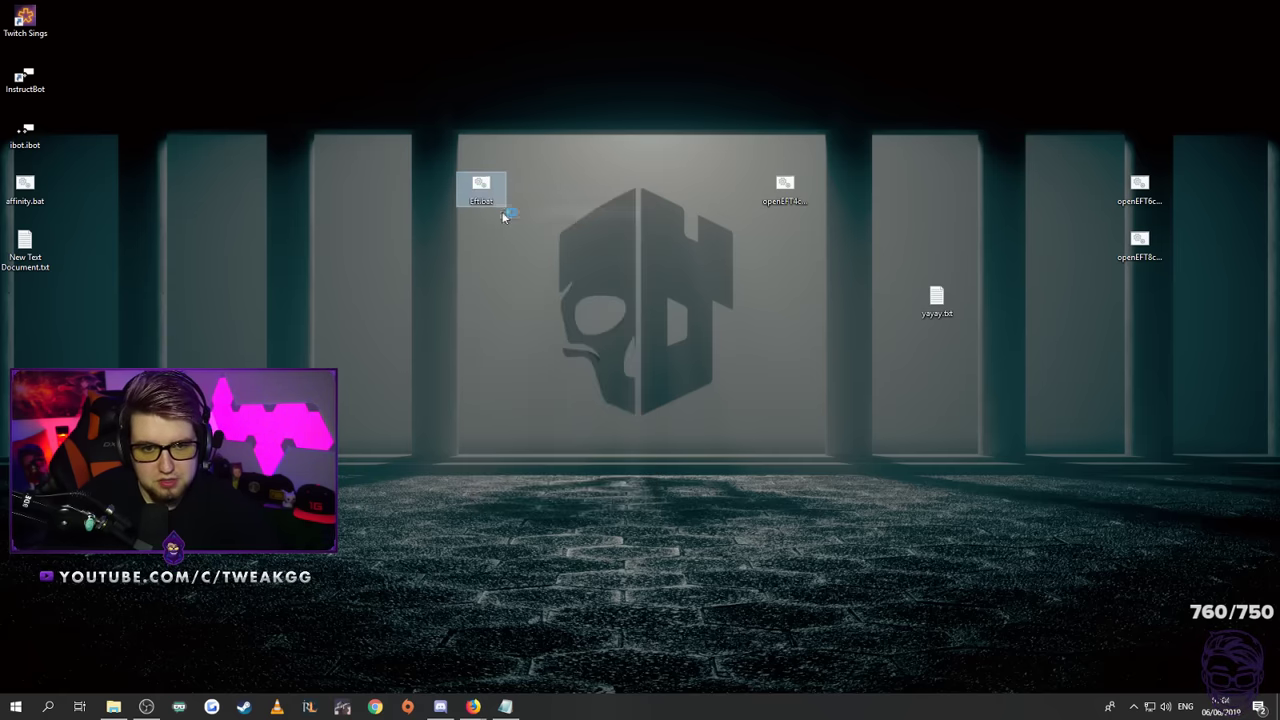
# Open Eft.bat, open openEFT4core for editing, then select and run Eft.bat
pyautogui.doubleClick(481, 188)
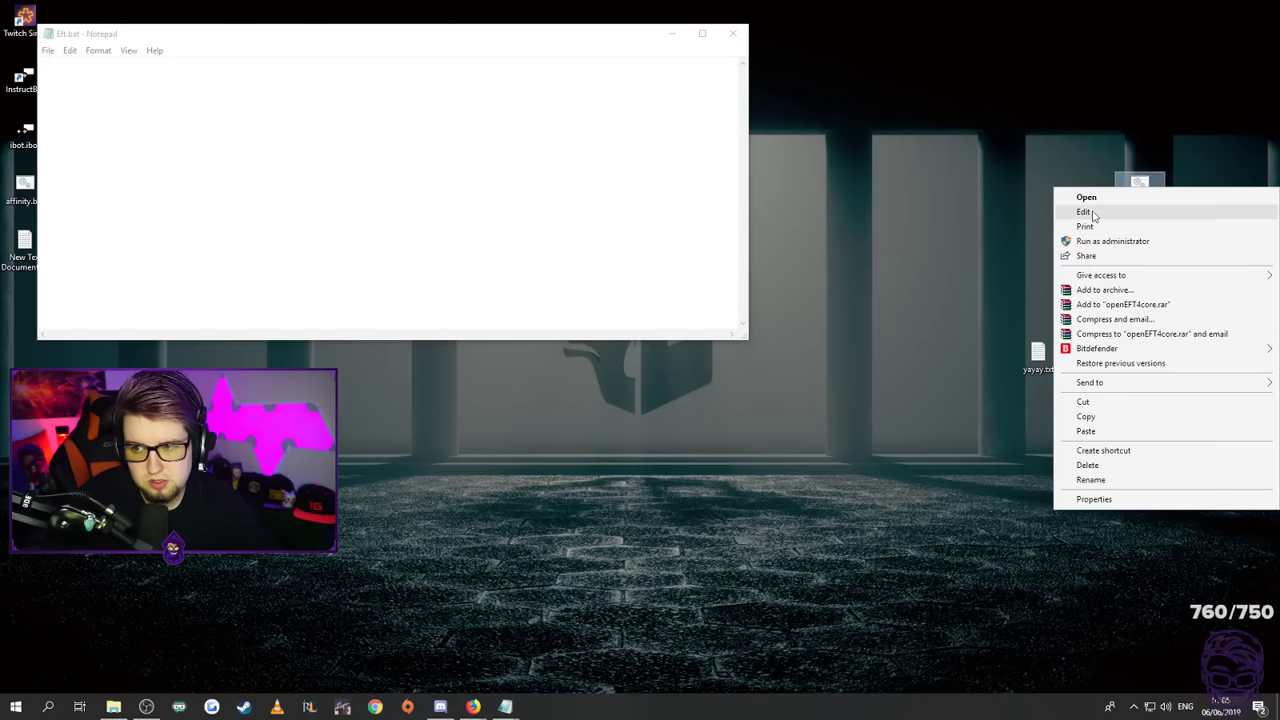
pyautogui.click(1084, 211)
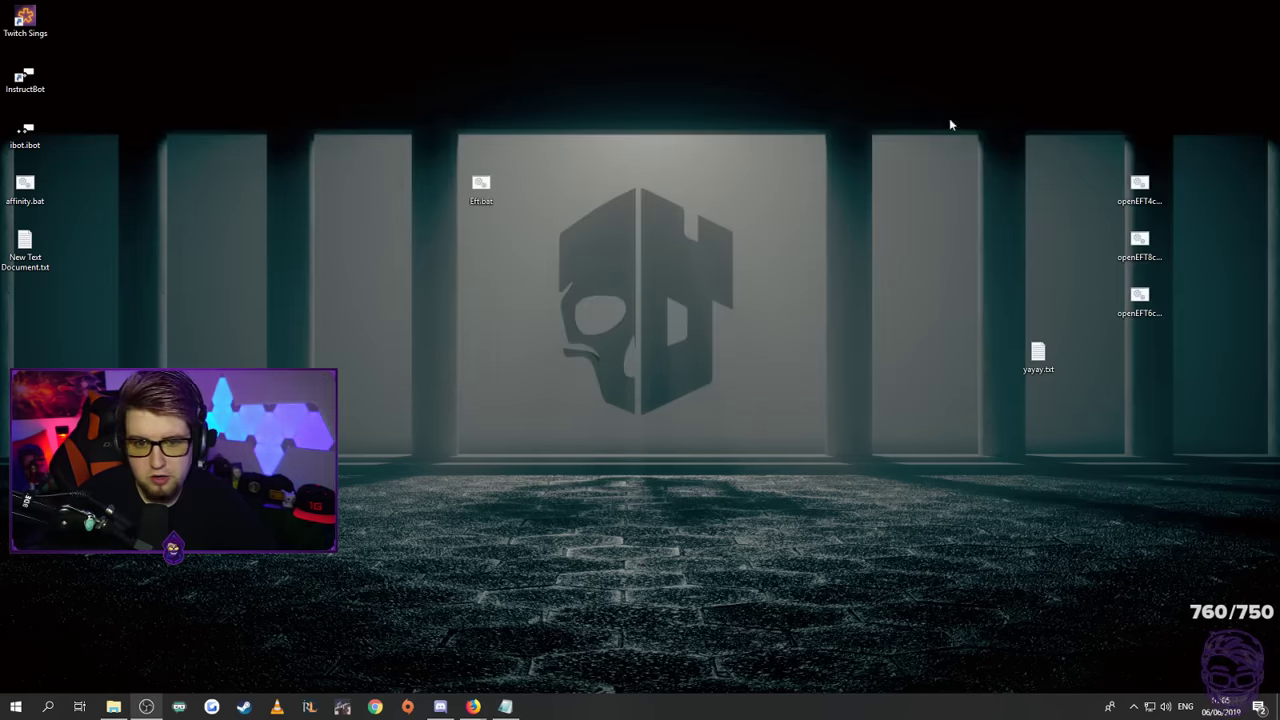
pyautogui.click(481, 190)
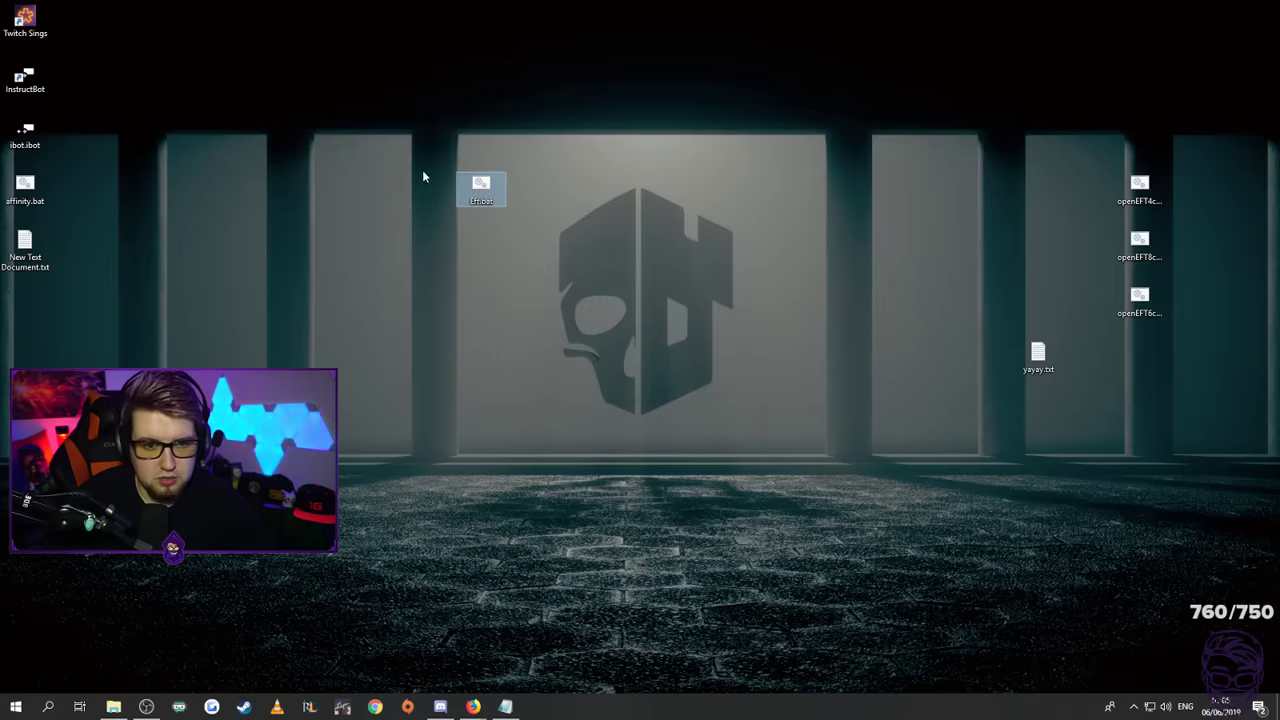
pyautogui.doubleClick(481, 190)
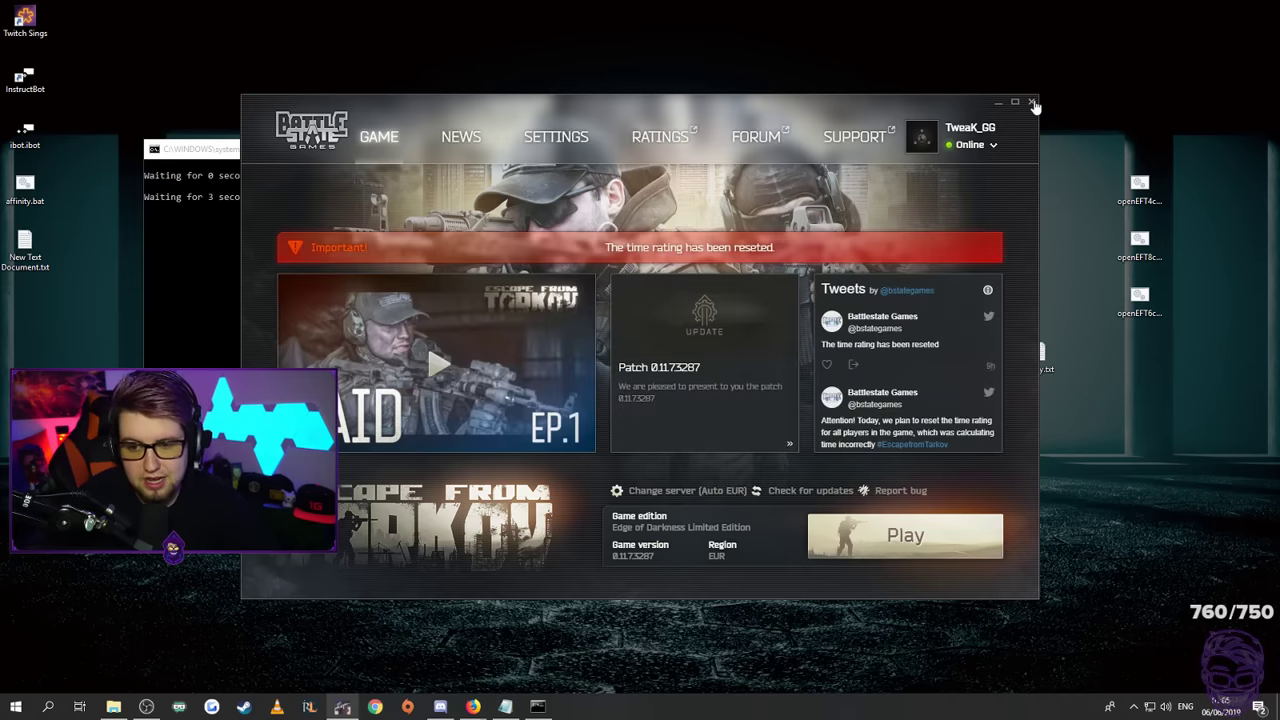
# Close the Battlestate Games Launcher window opened by Eft.bat
pyautogui.click(998, 103)
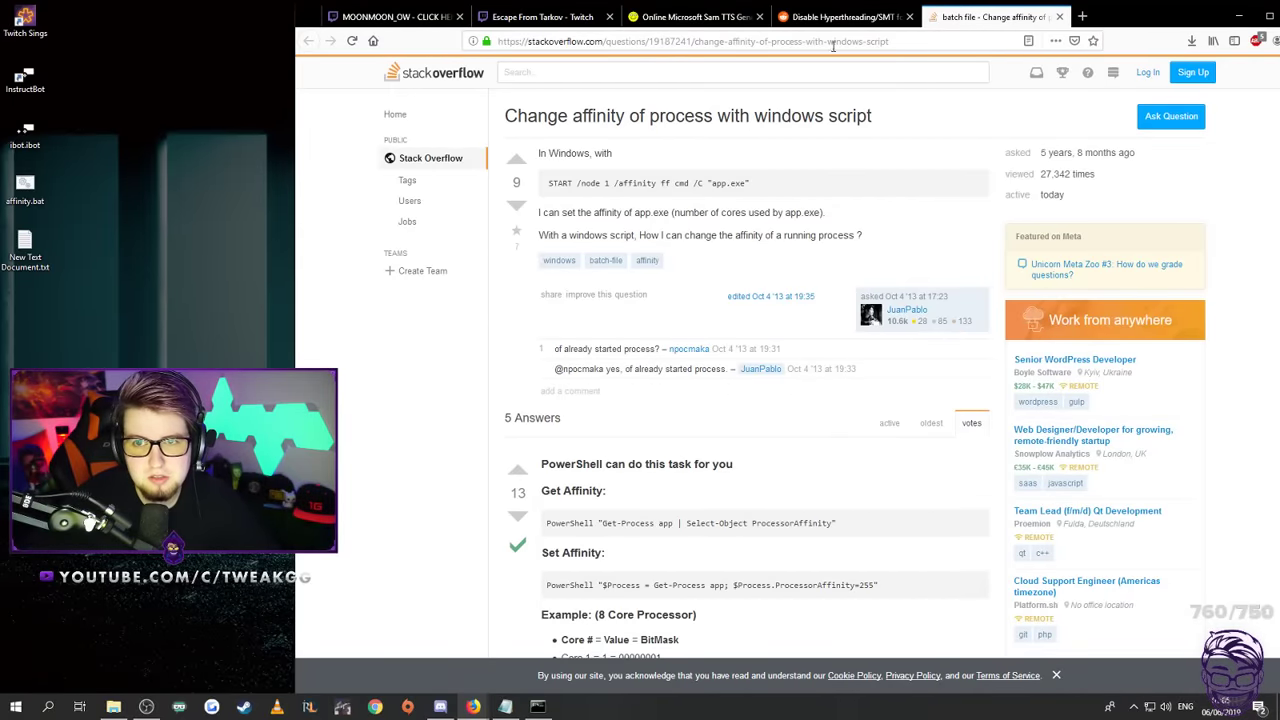
# Switch to the Reddit Hyperthreading/SMT FPS post and scroll down through it
pyautogui.click(843, 16)
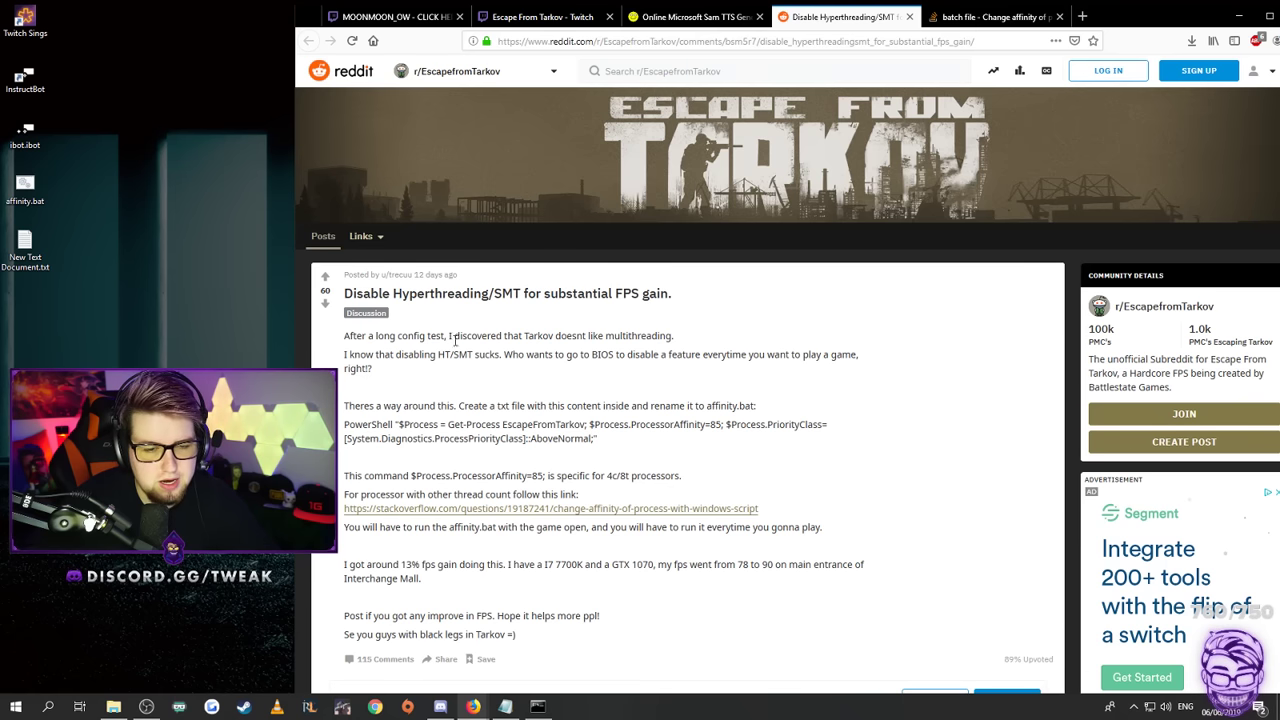
pyautogui.scroll(-3)
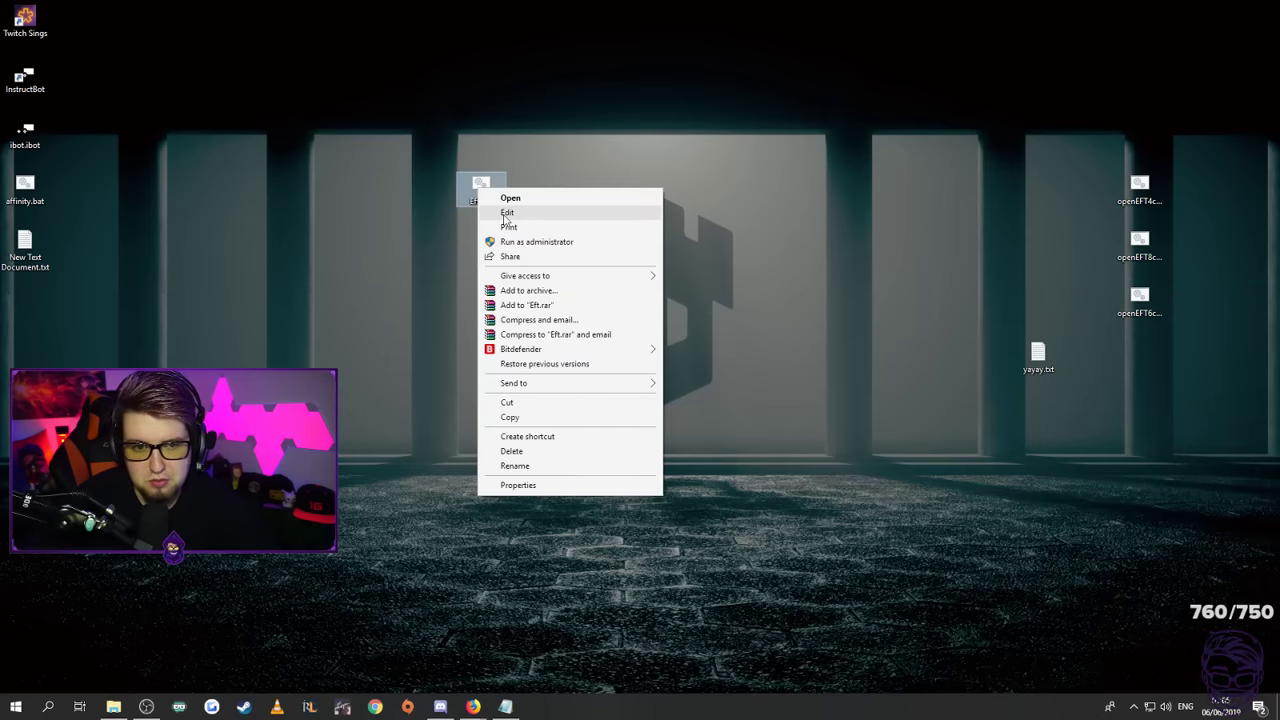
# Open Eft.bat in Notepad, highlight its launcher-starting lines, then close the script
pyautogui.click(507, 212)
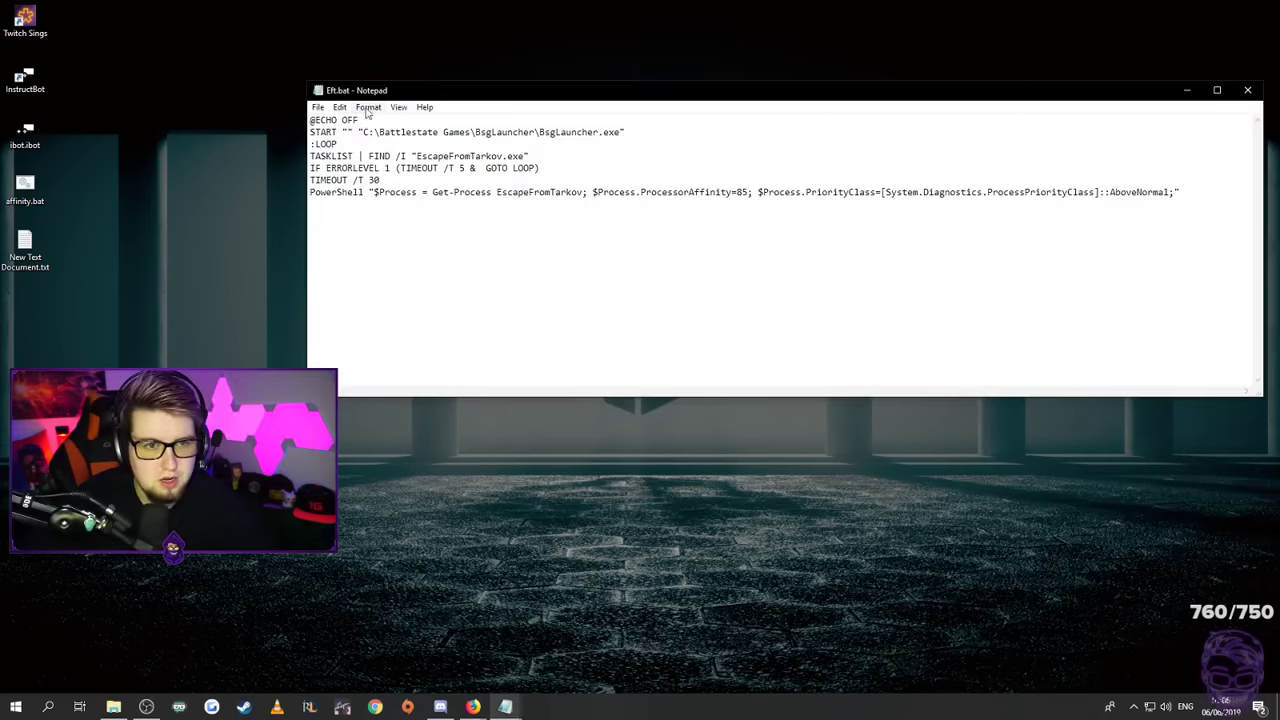
pyautogui.moveTo(356, 90); pyautogui.dragTo(405, 70)
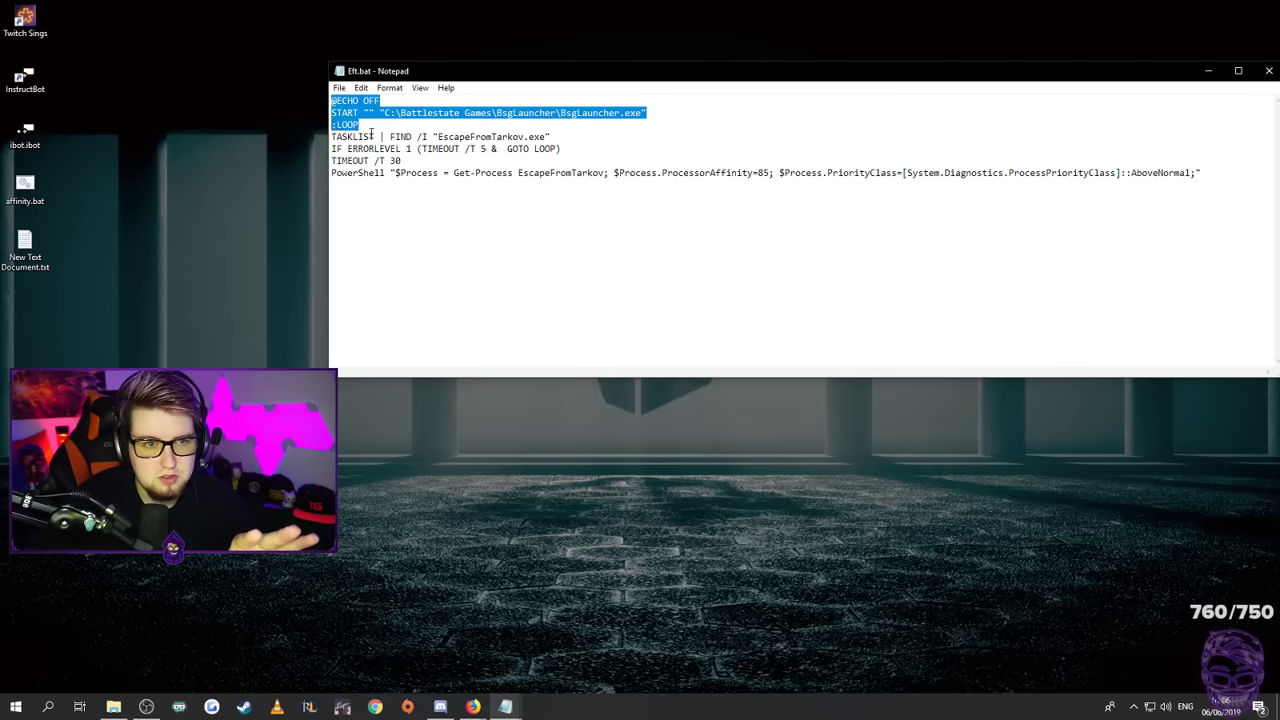
pyautogui.click(385, 182)
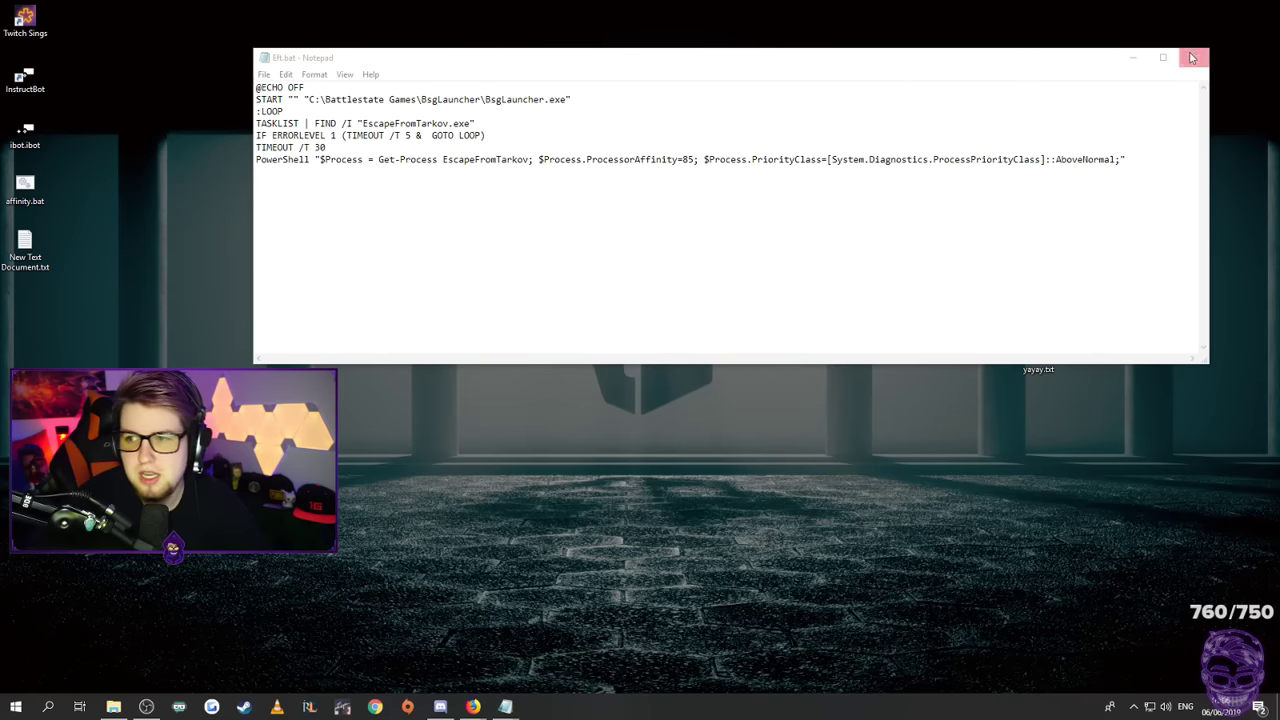
pyautogui.click(1192, 57)
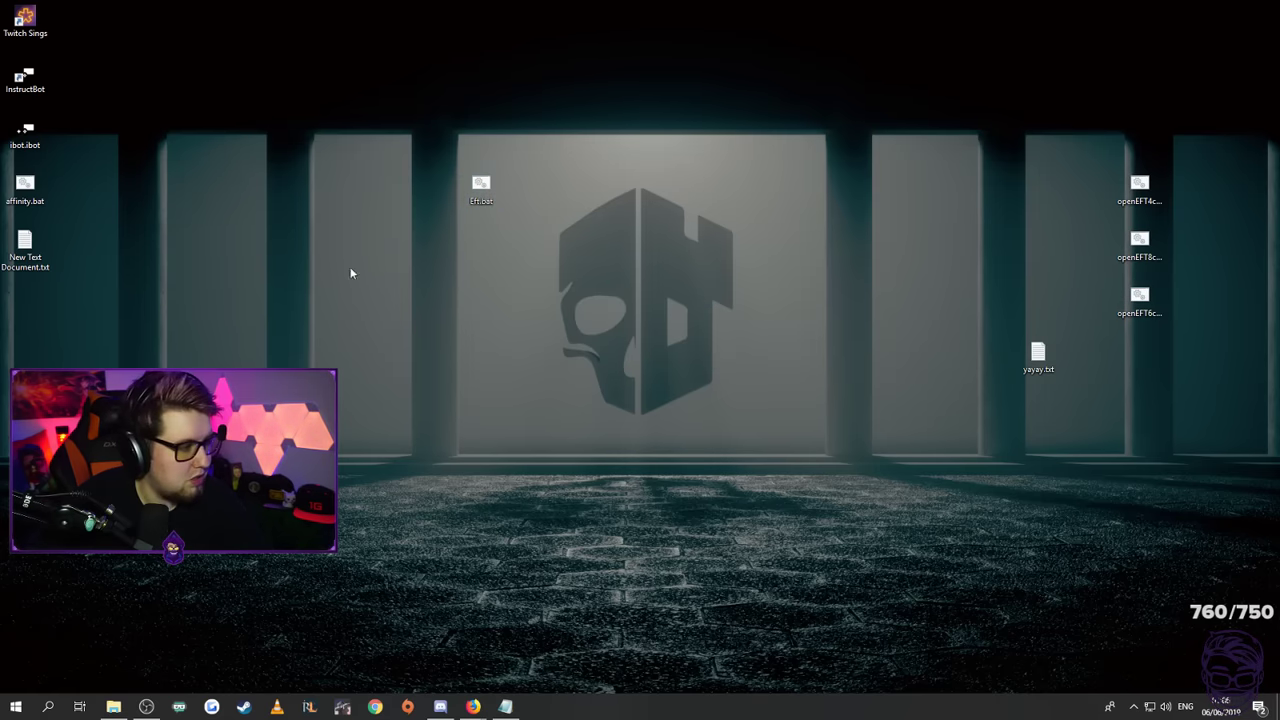